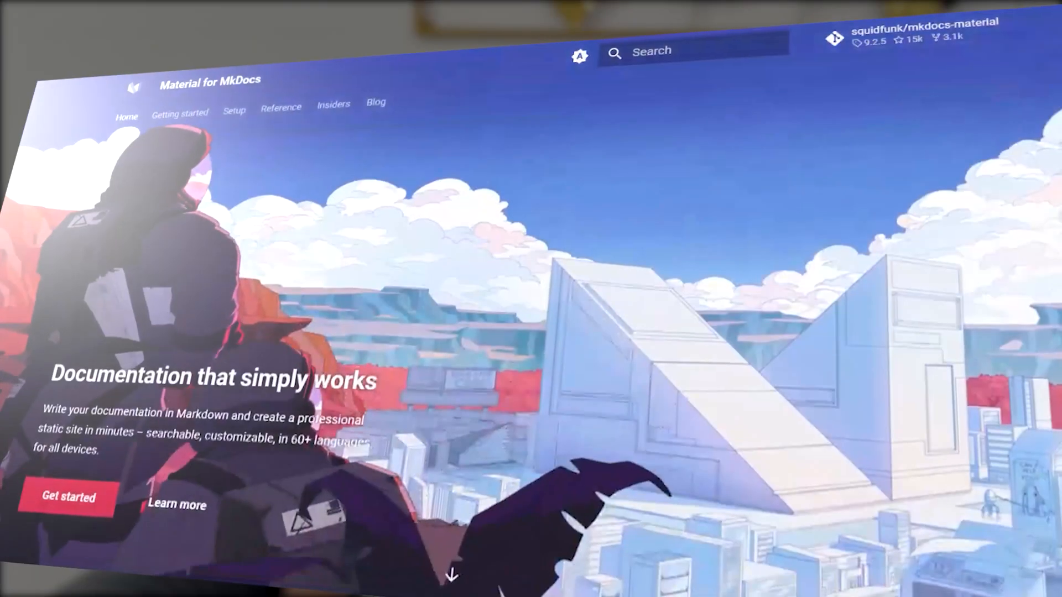
- Review index.md and highlight its feature list text
scroll("down", 3)
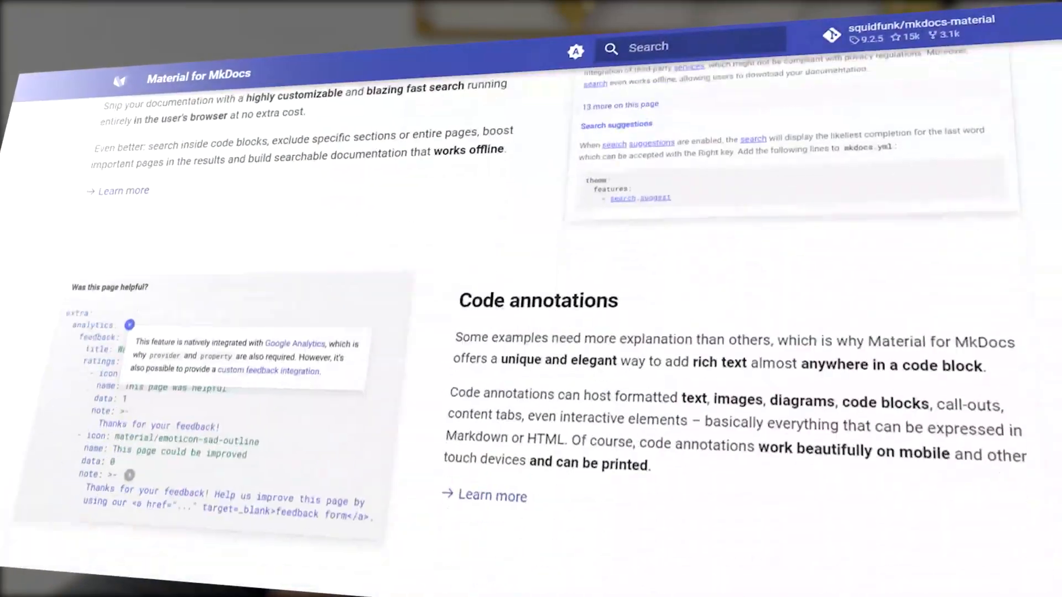
scroll("down", 3)
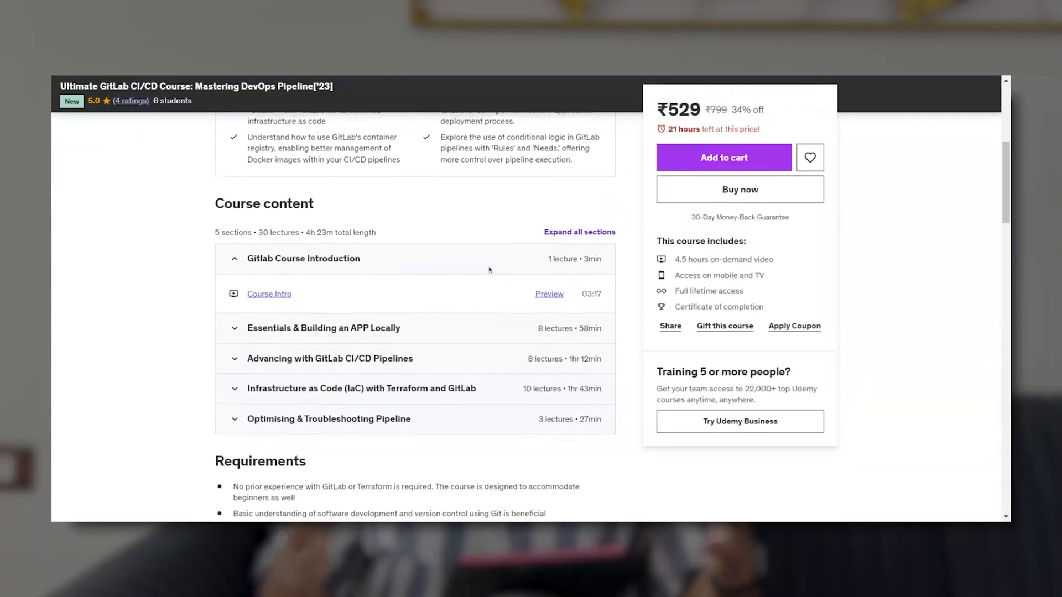
scroll("down", 3)
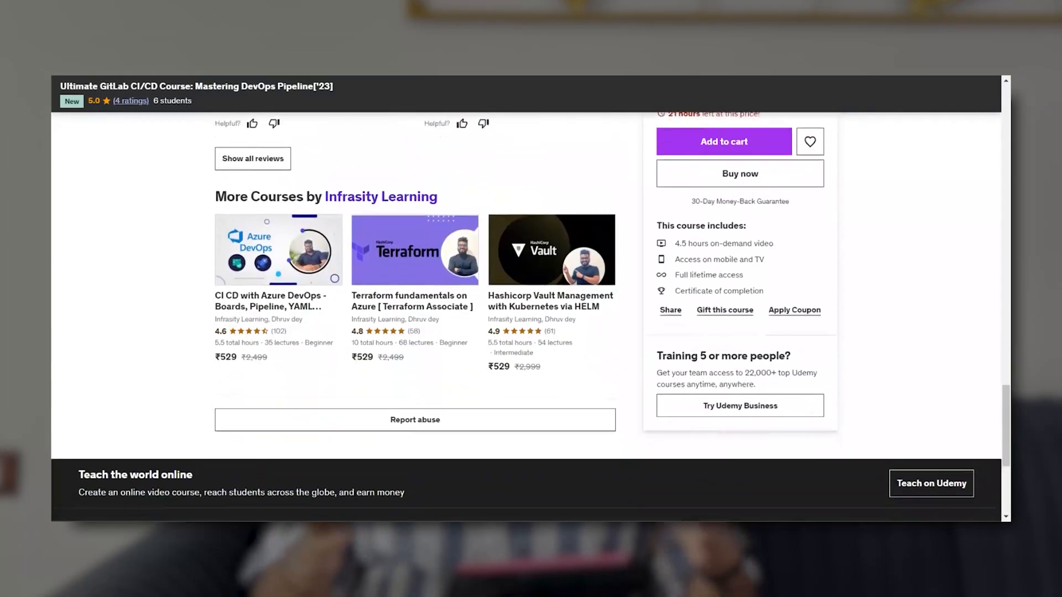
scroll("down", 3)
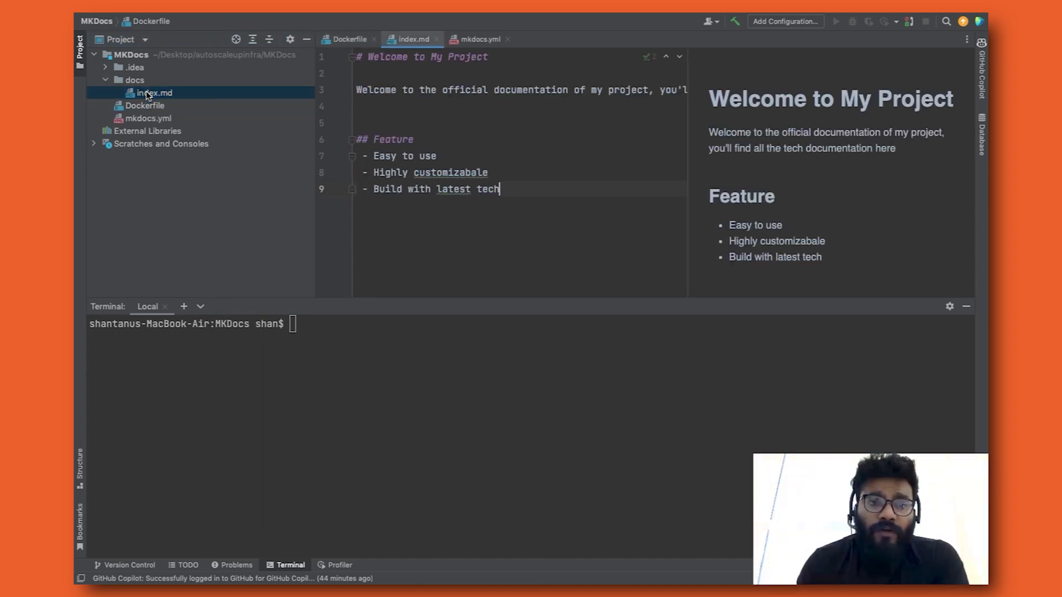
left_click_drag(357, 106, 500, 189)
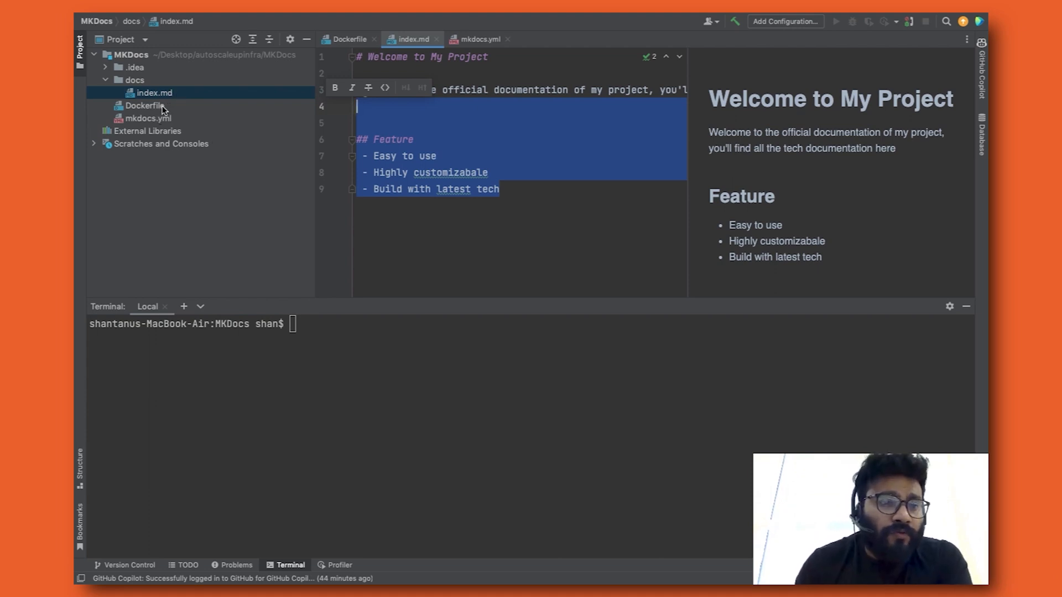
- Switch to mkdocs.yml showing site name MY First MkDocs Site and the Home nav entry
left_click(143, 105)
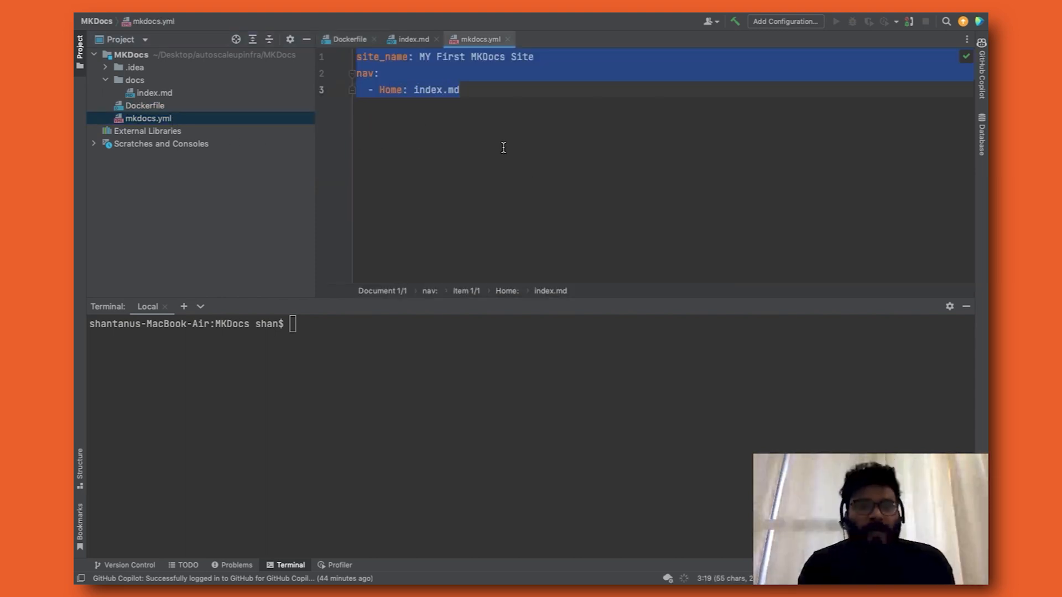
left_click(511, 156)
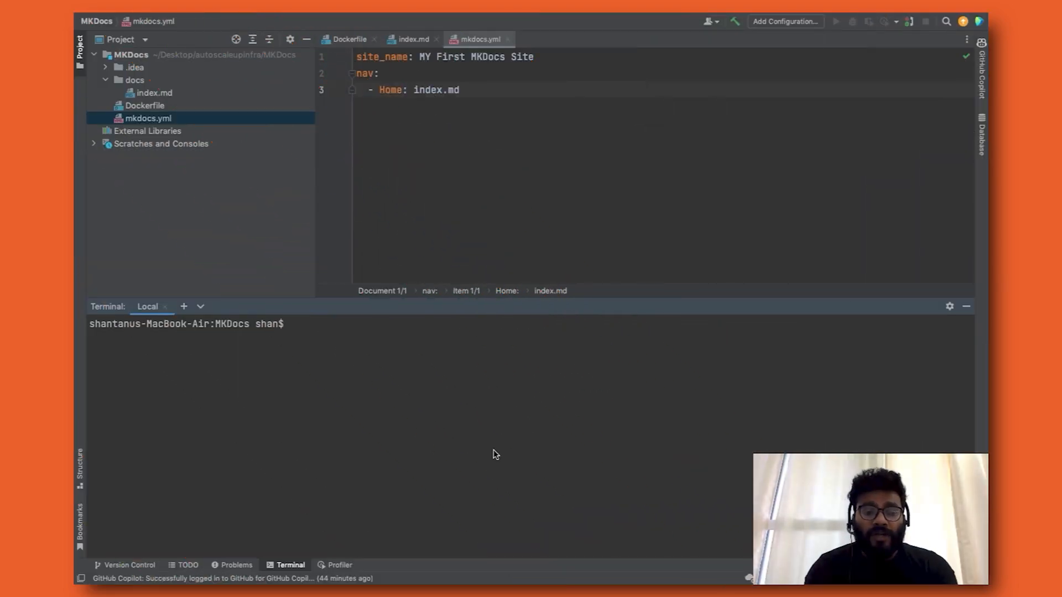
- List Docker images (none), clear the terminal, and recall the no-cache my-mkdocs-site build from history
type("docker images")
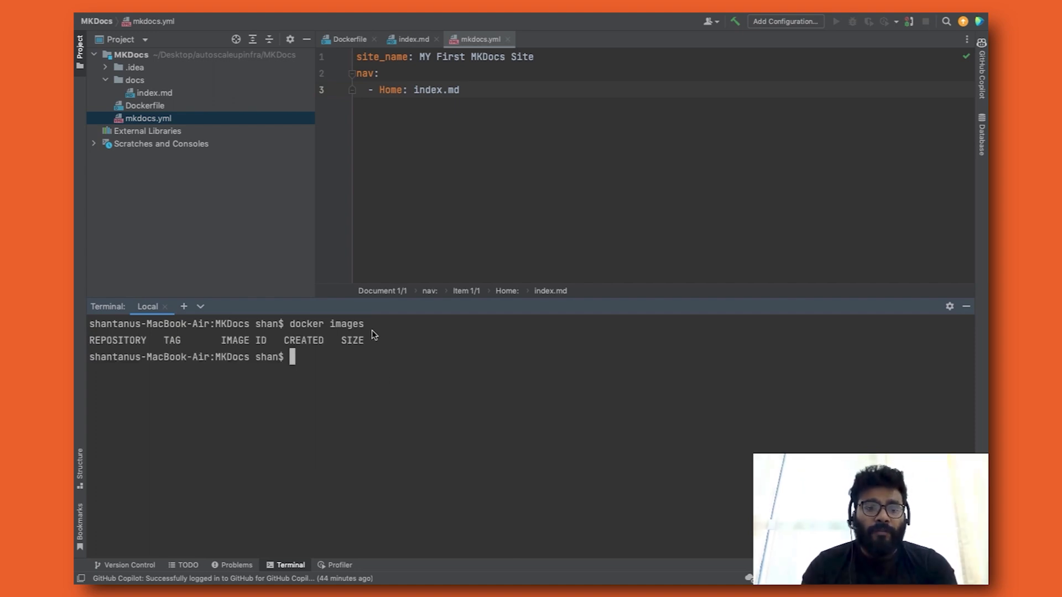
type("cle")
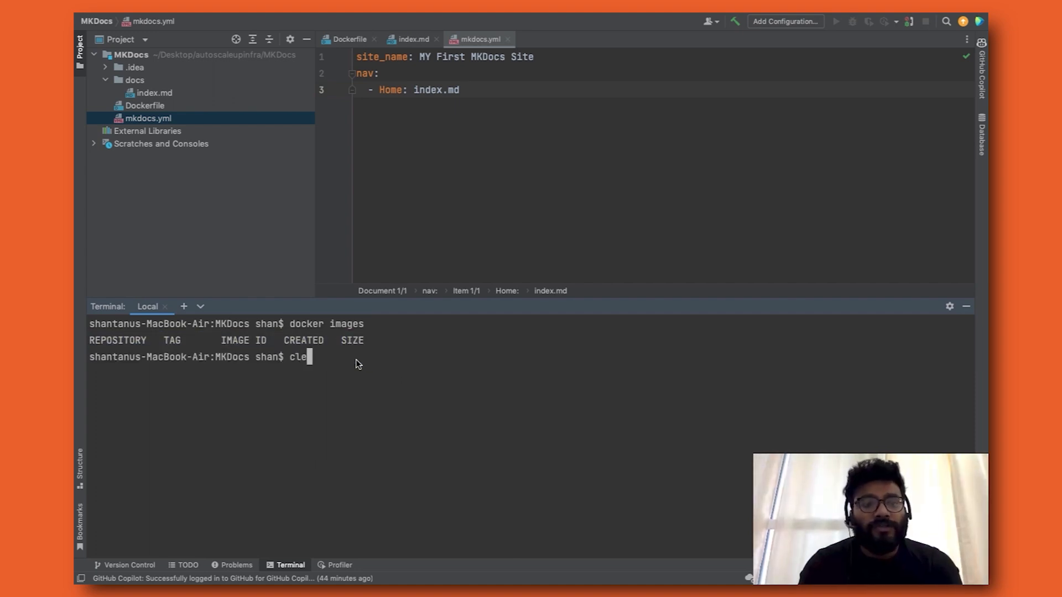
key("Enter")
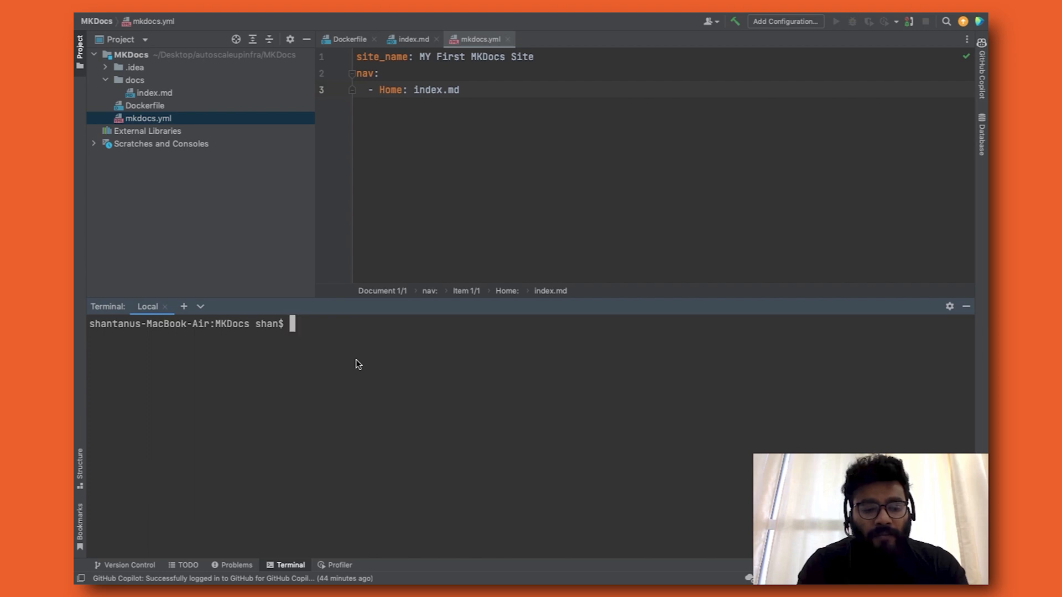
key("ctrl+r")
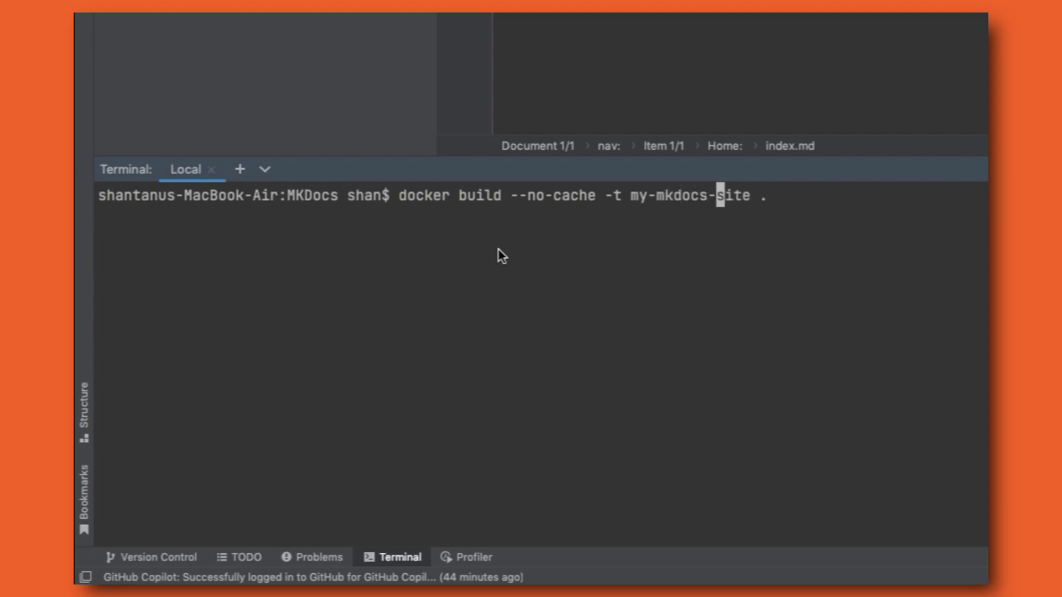
mouse_move(769, 223)
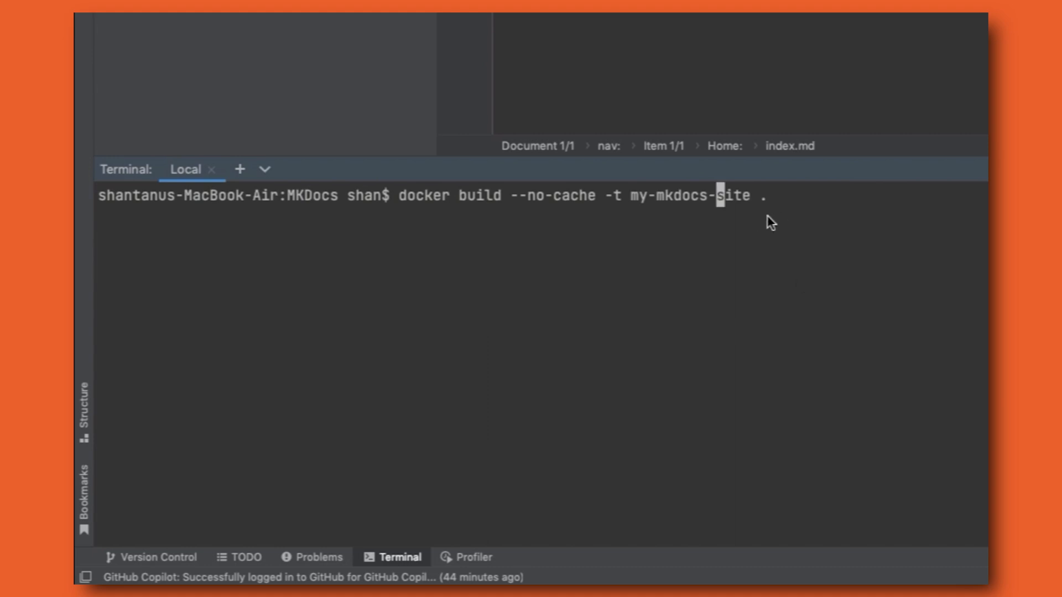
mouse_move(472, 41)
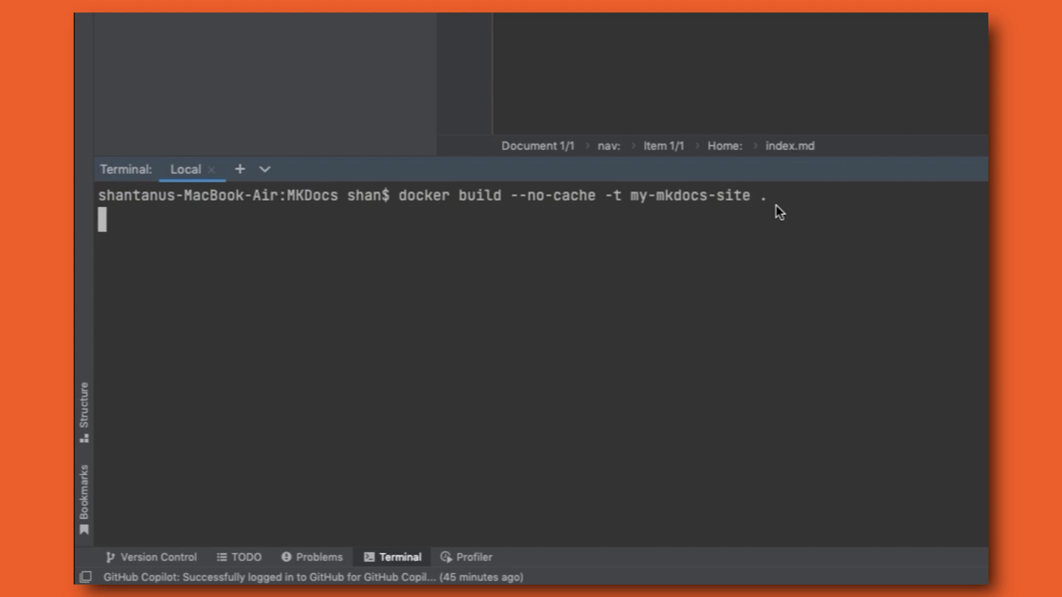
key("Enter")
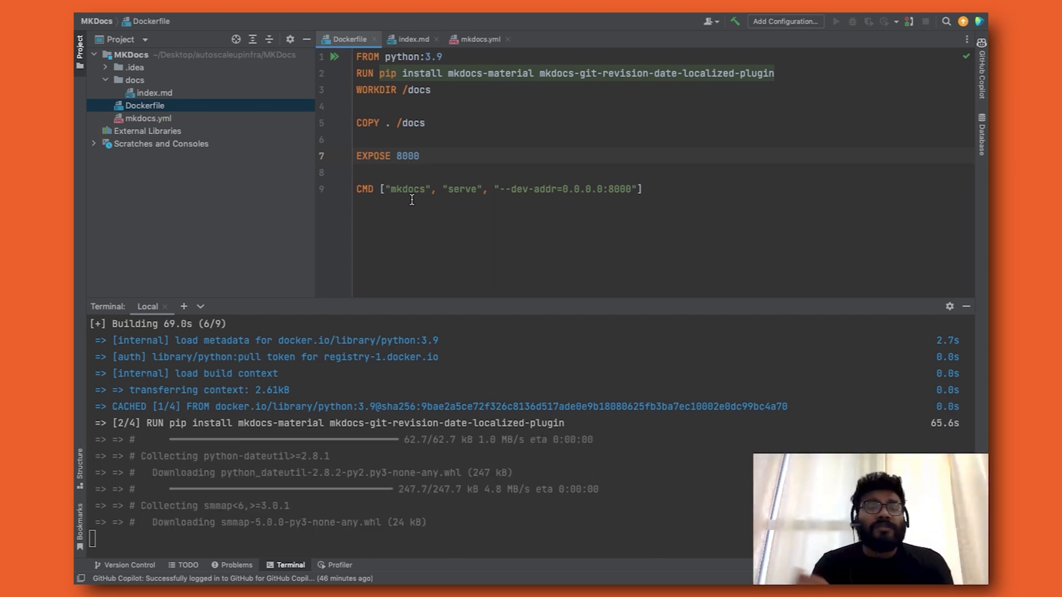
- Highlight port 8000 in the Dockerfile serve command while the build runs
double_click(406, 189)
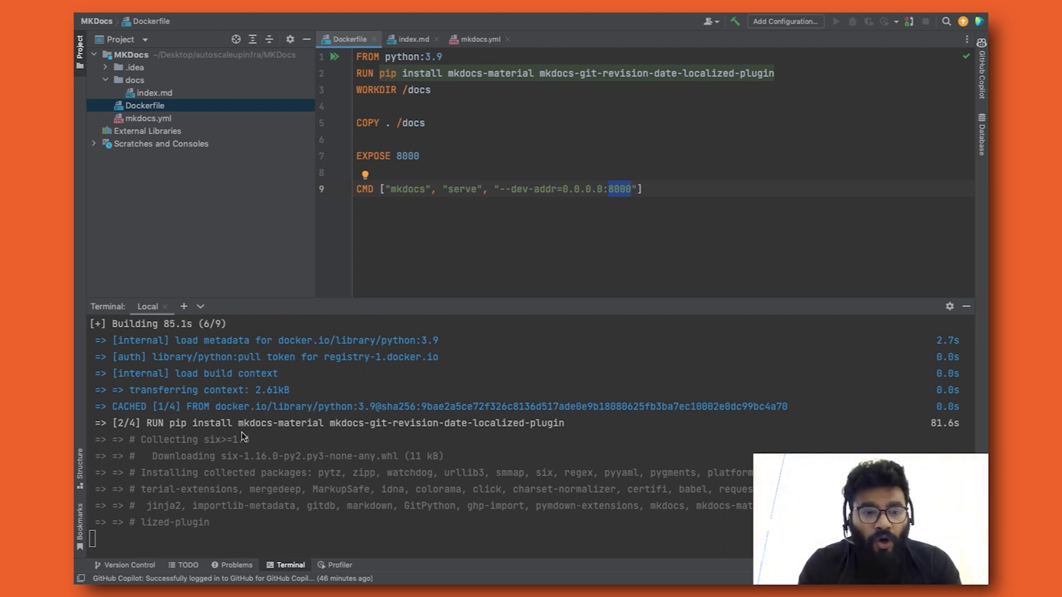
mouse_move(318, 430)
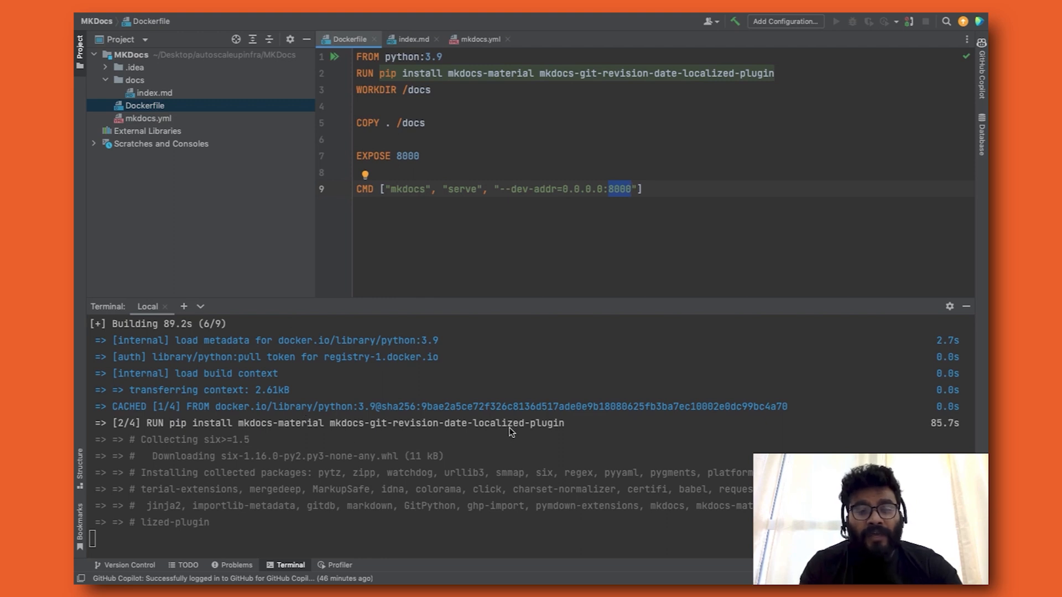
mouse_move(475, 444)
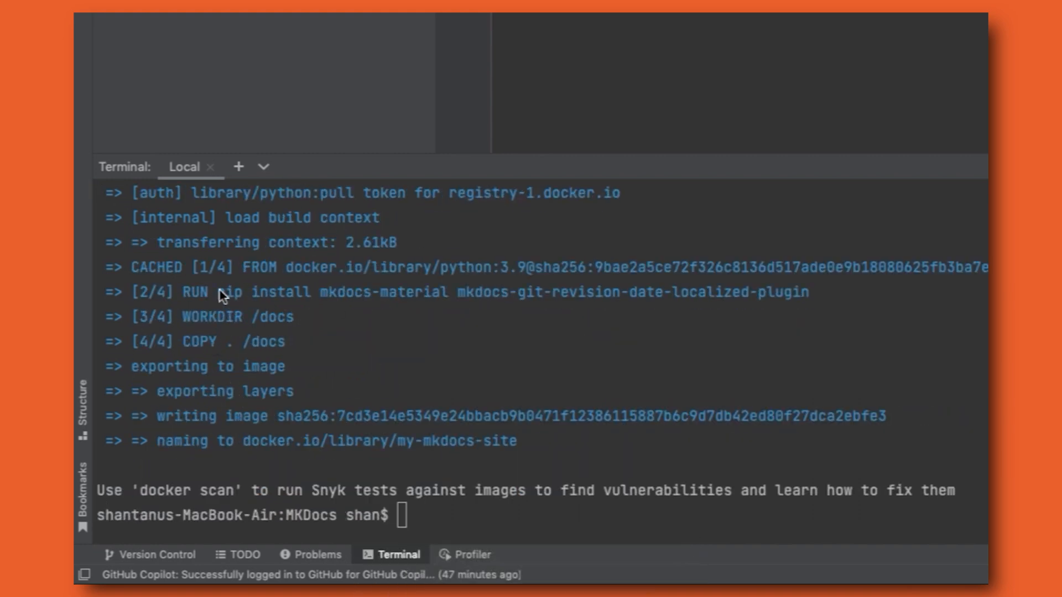
- Note the exporting-to-image step and list Docker images showing my-mkdocs-site
left_click_drag(226, 291, 654, 292)
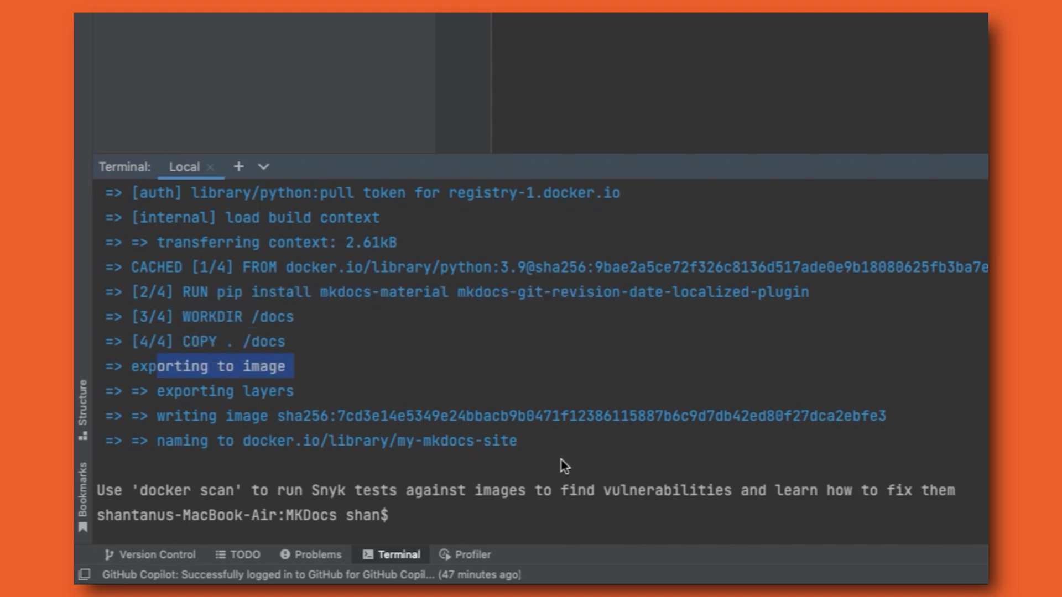
type("d")
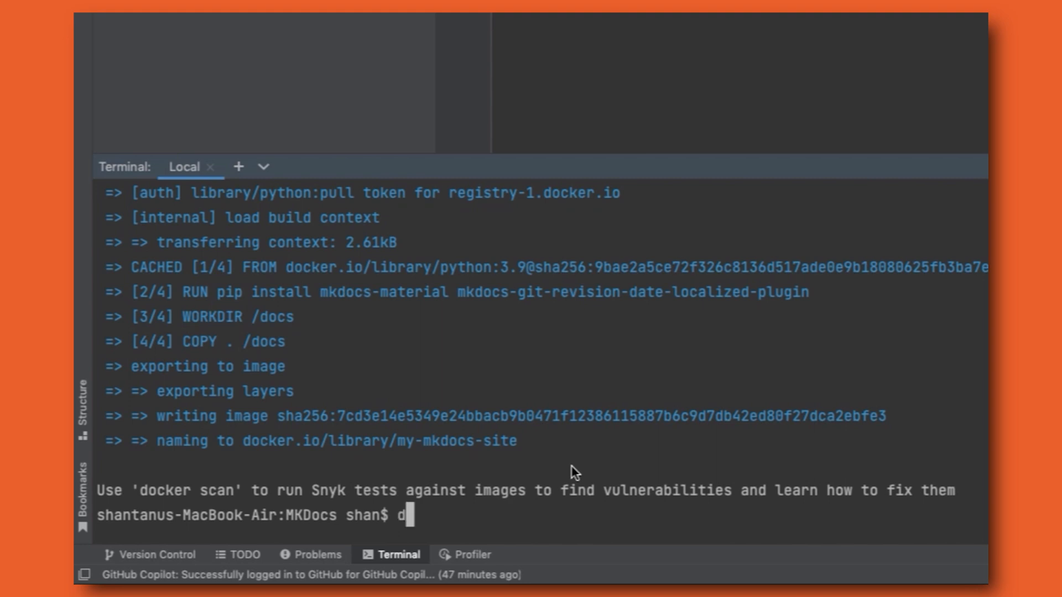
type("ocker image")
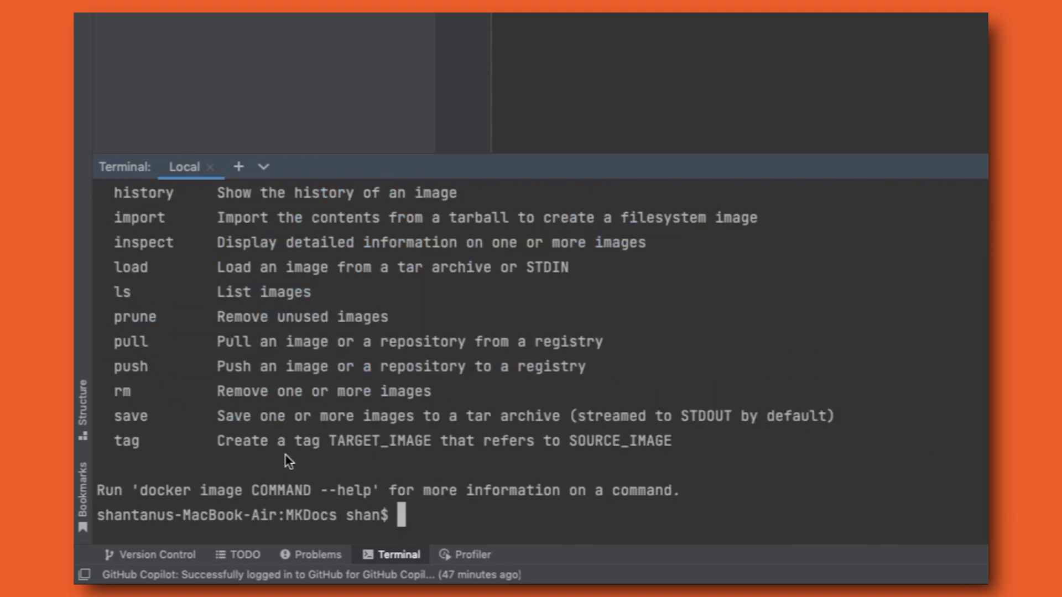
type("docker images")
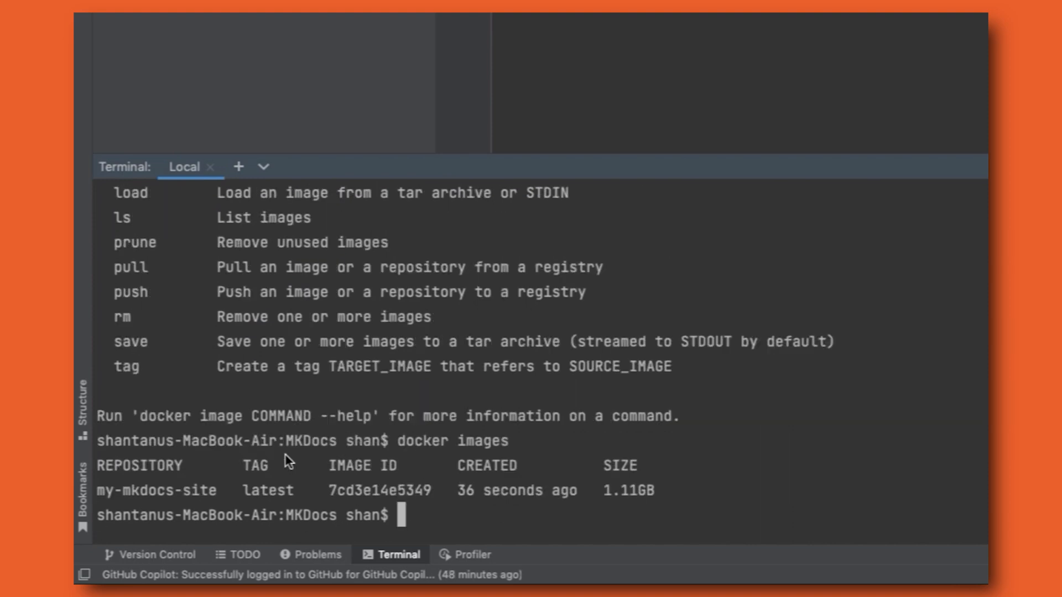
- Pick out the my-mkdocs-site image name and start another docker image command
double_click(156, 490)
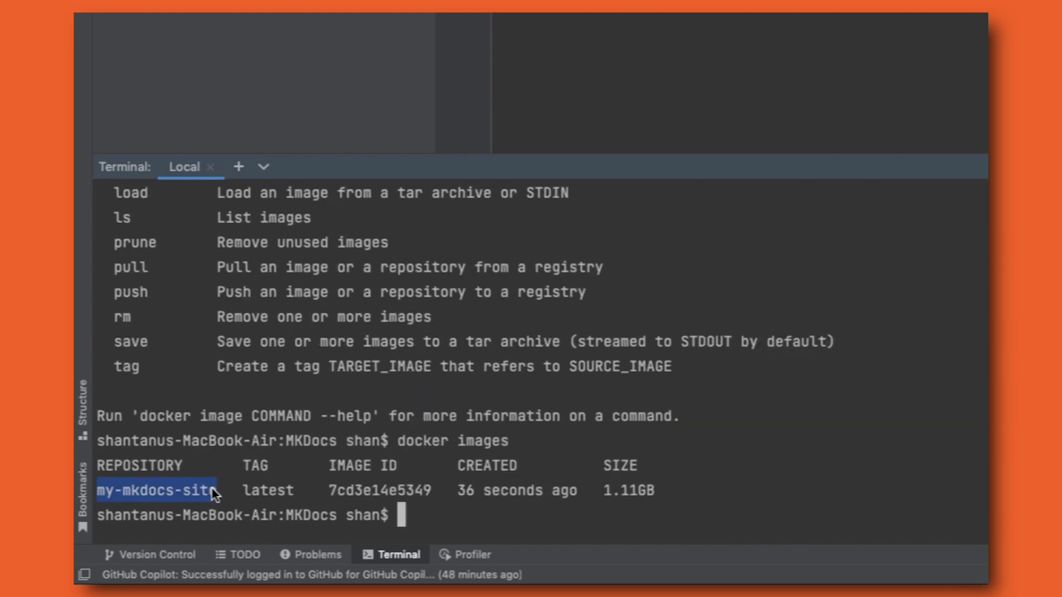
type("docker image")
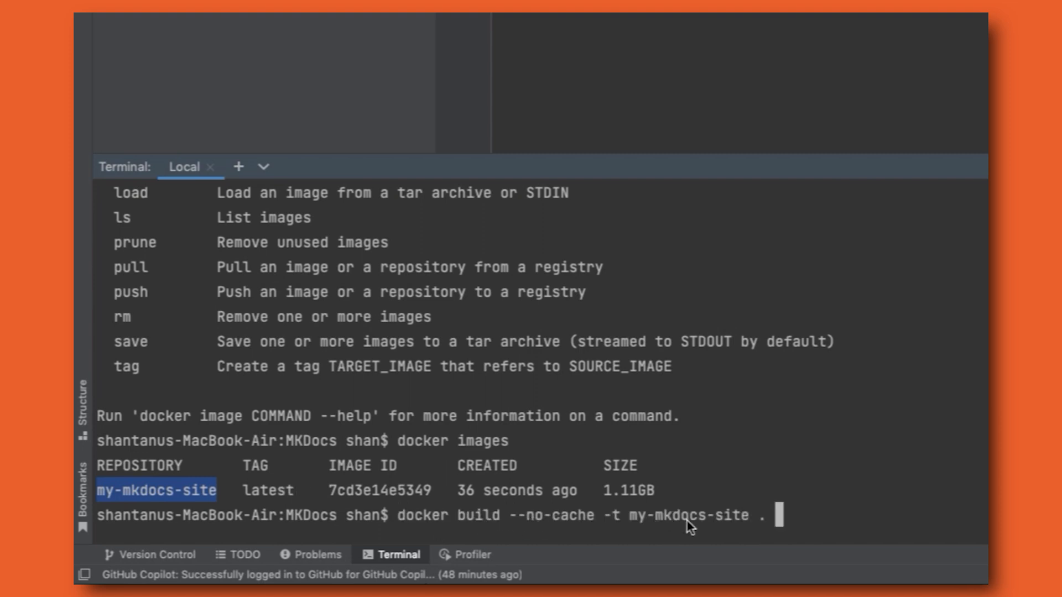
mouse_move(549, 499)
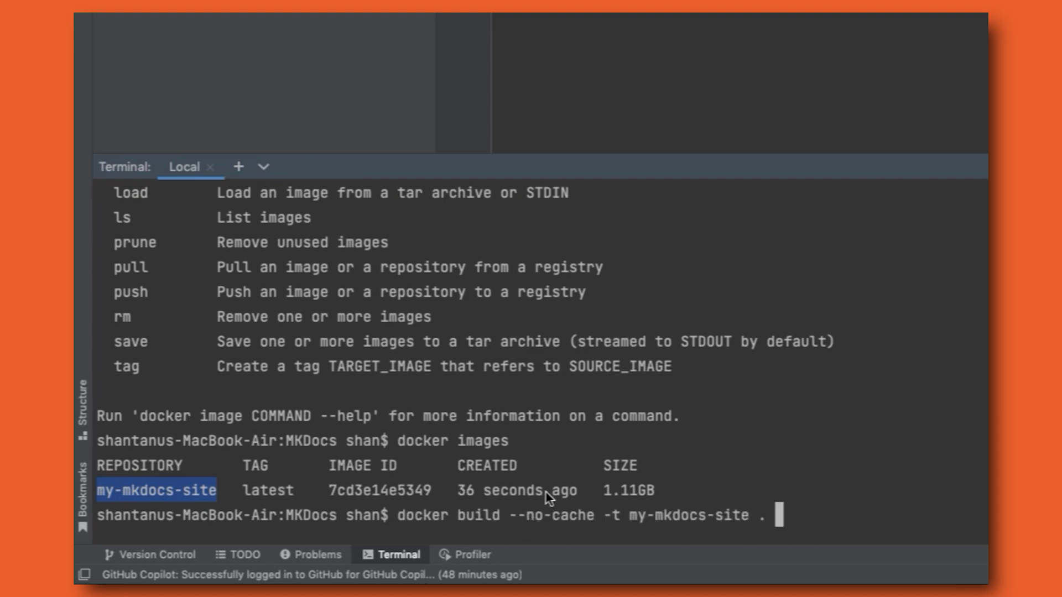
mouse_move(683, 488)
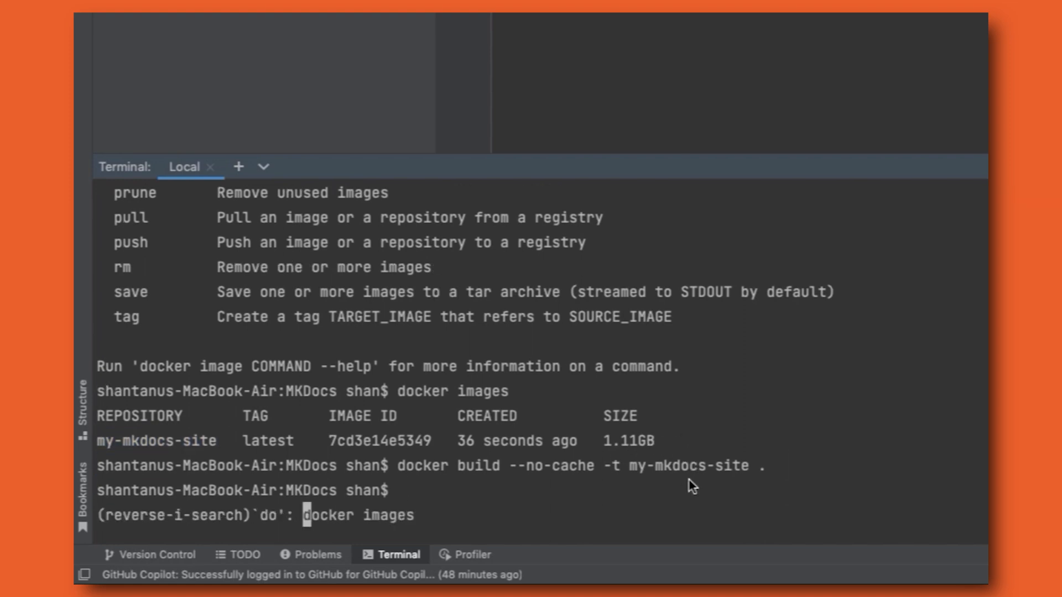
- Search the command history for the docker run command
type("ke")
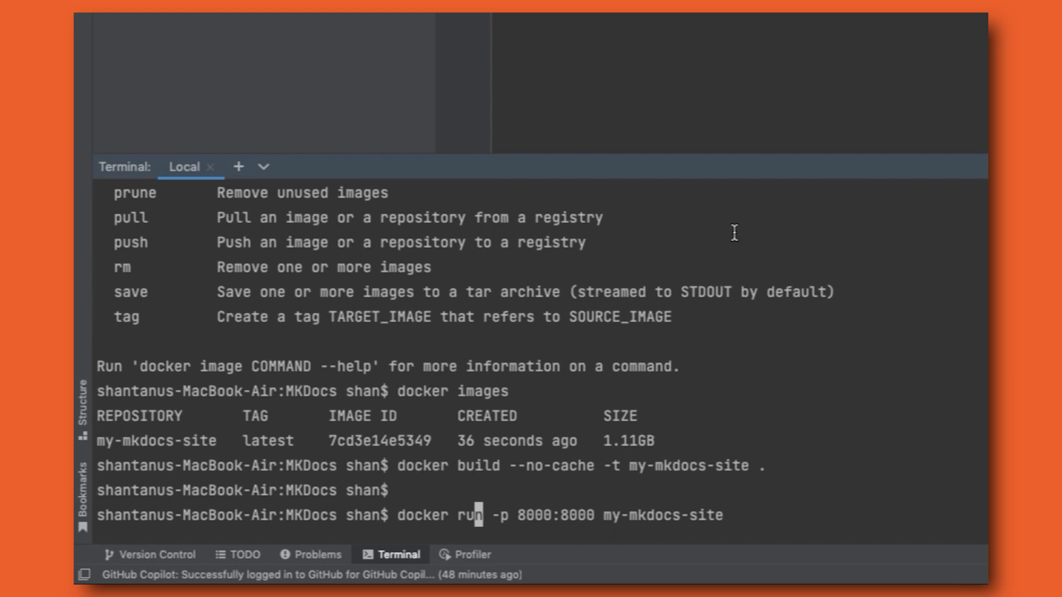
mouse_move(619, 517)
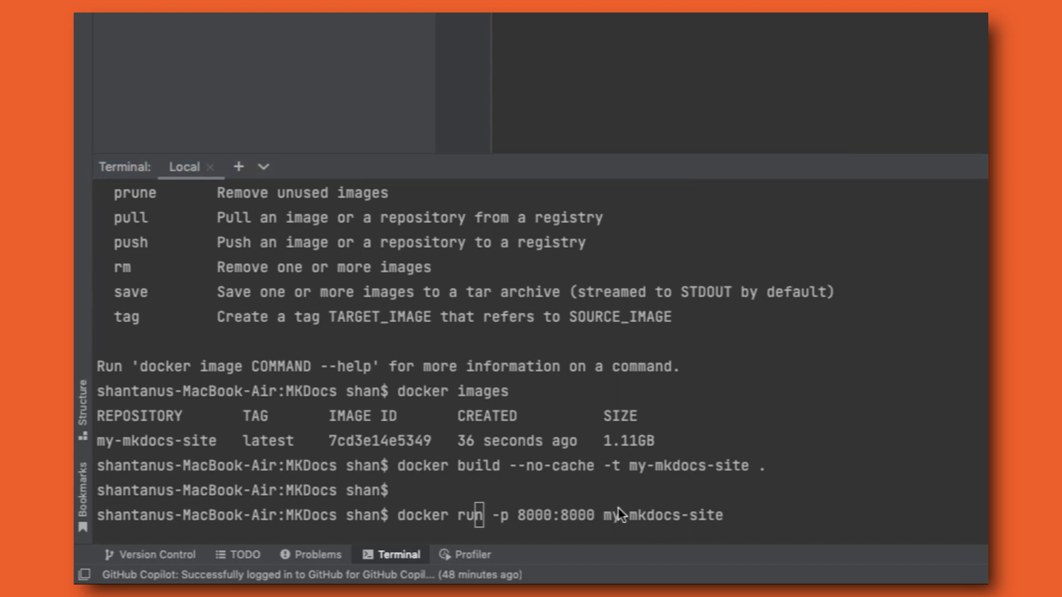
mouse_move(649, 498)
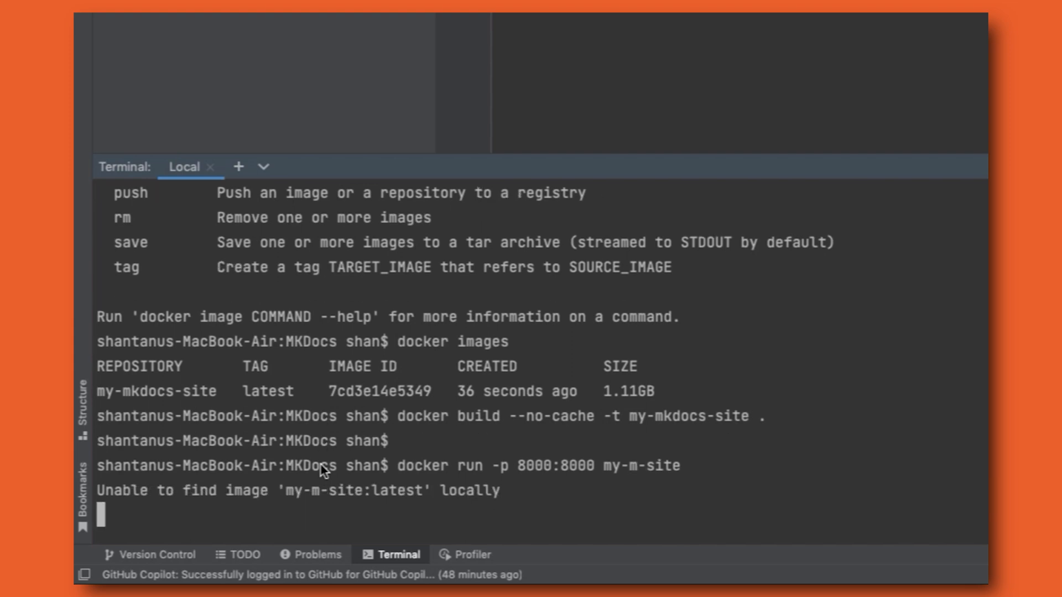
mouse_move(292, 506)
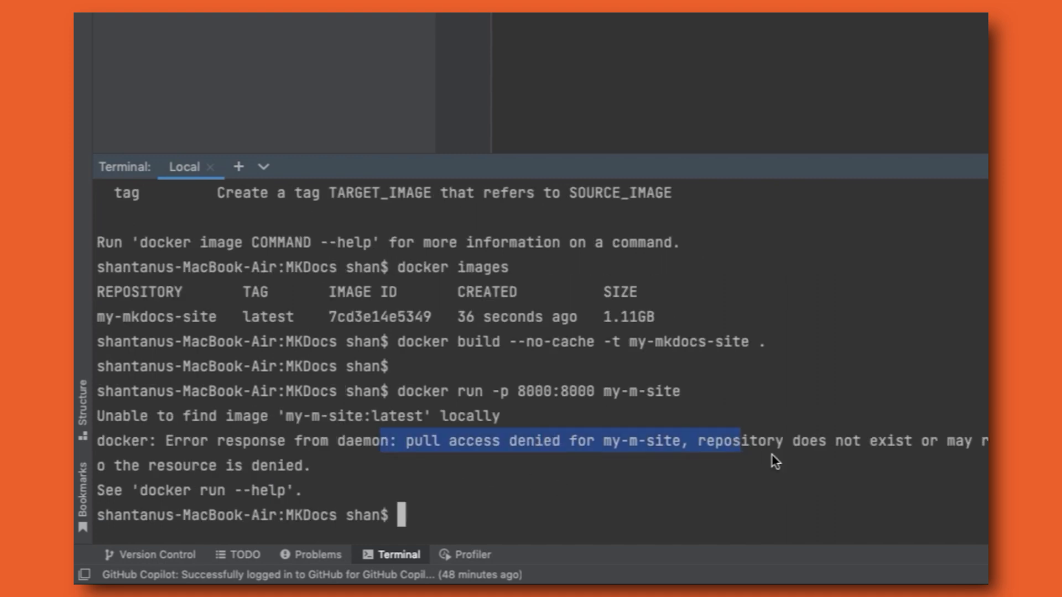
- Run the container with docker run -p 8000:8000 my-mkdocs-site, fixing the misspelled image name
type("docker run -p 8000:8000 my-m-site")
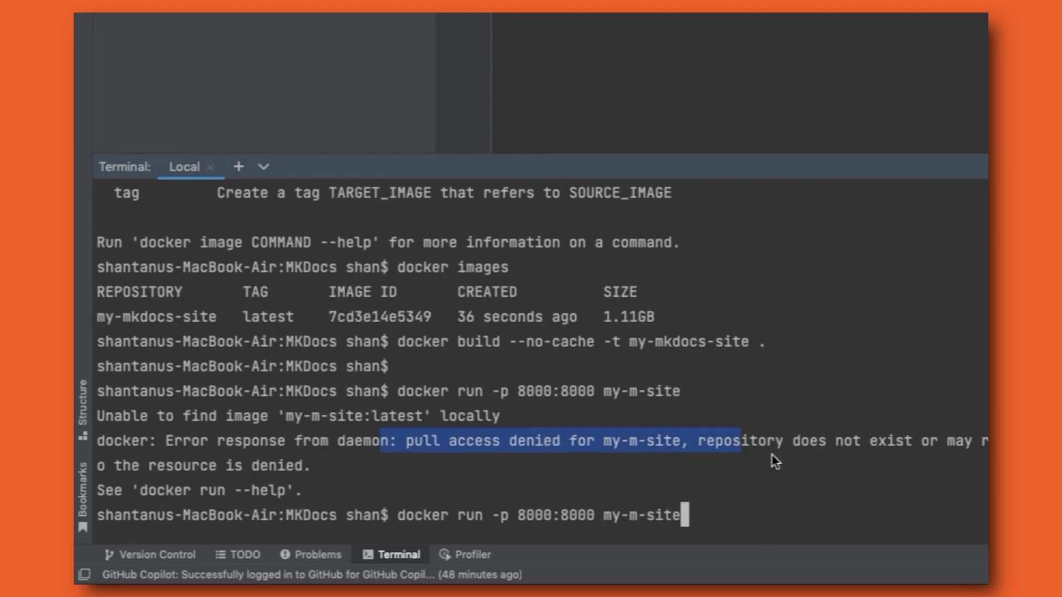
key("BackSpace")
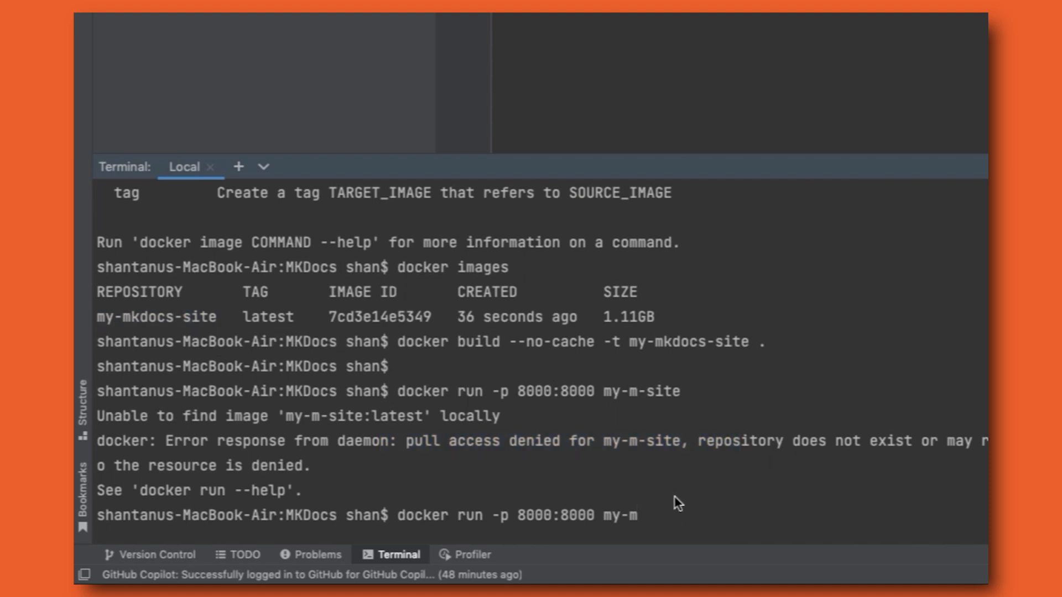
type("kdocs-site")
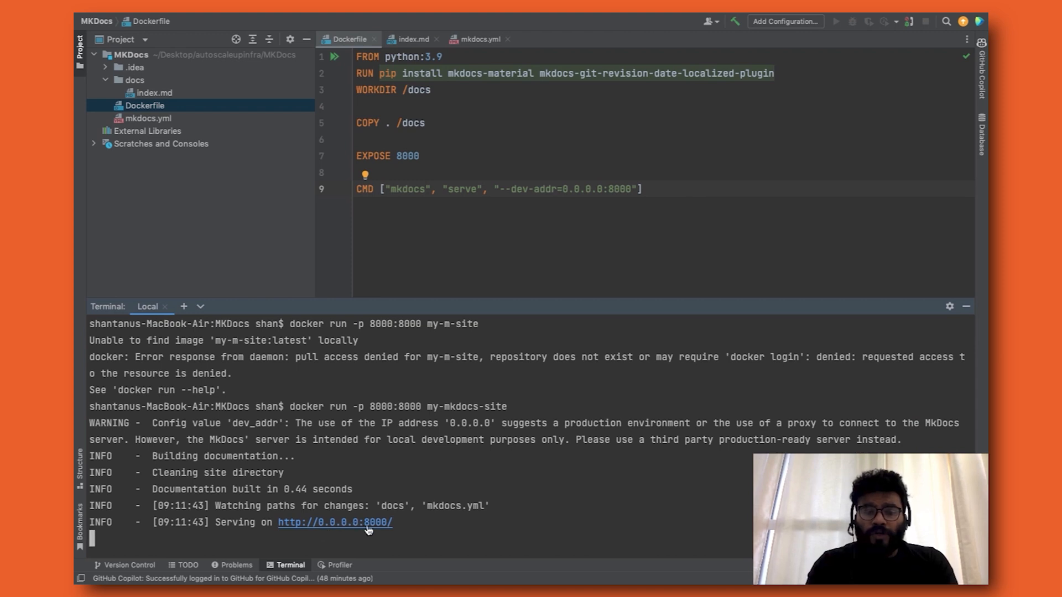
mouse_move(255, 521)
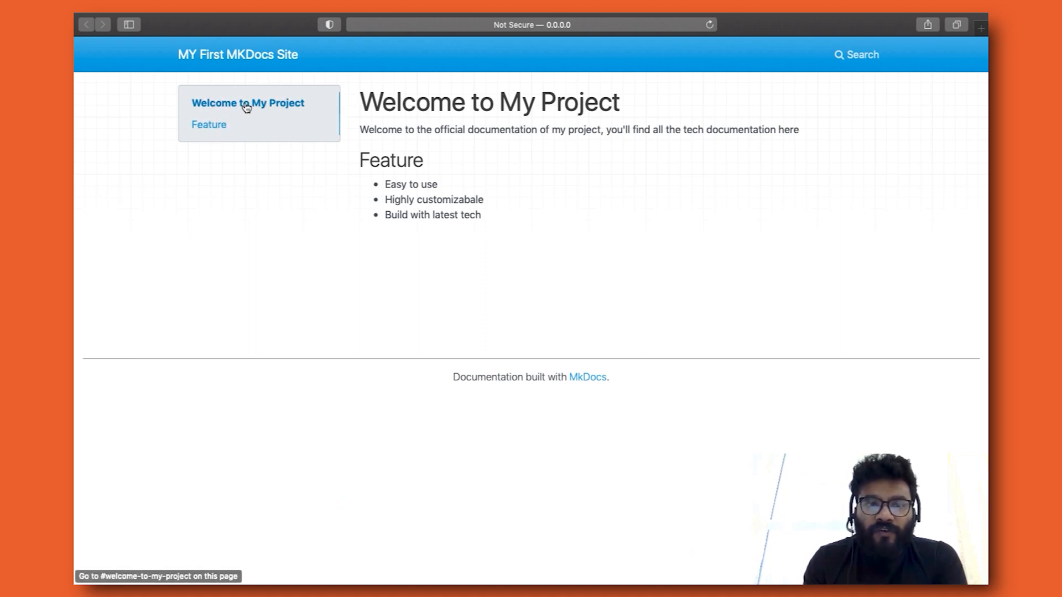
mouse_move(397, 156)
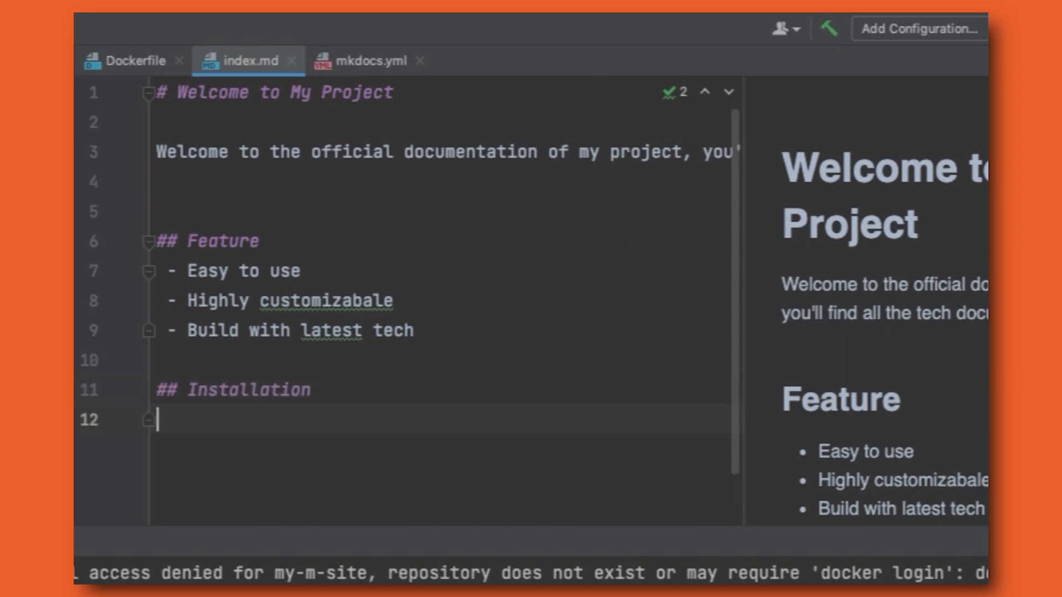
- Add a bash block with pip install myproject and a python block with import myproject
type("```bash")
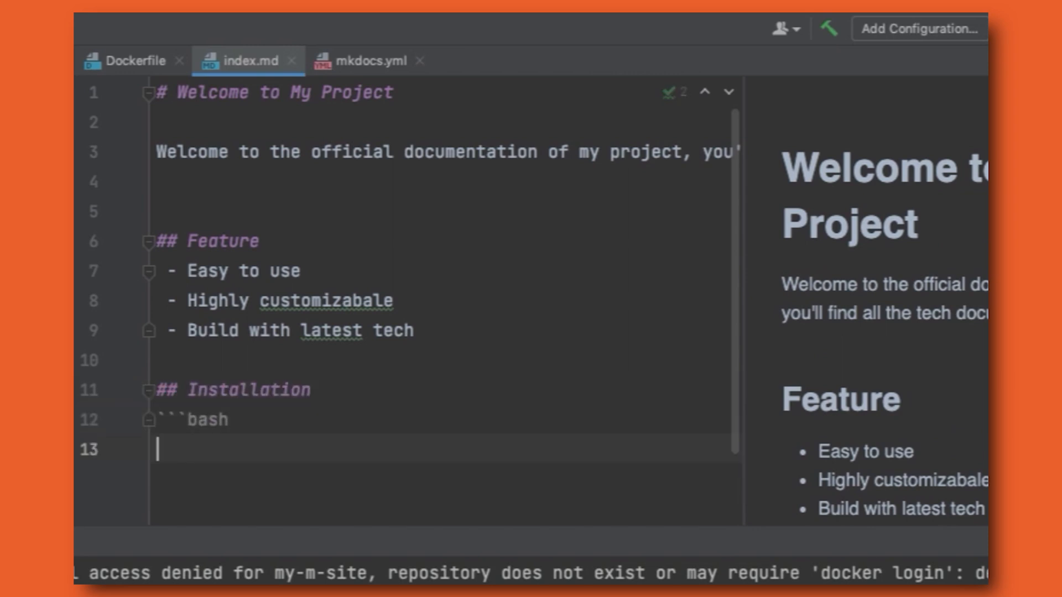
type("pip install myproject")
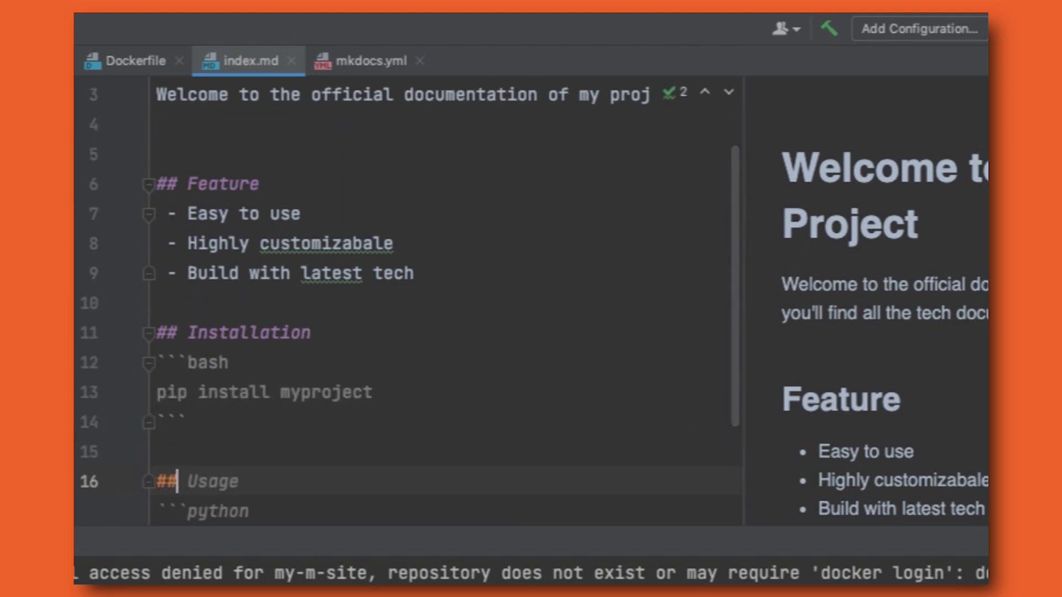
scroll("down", 3)
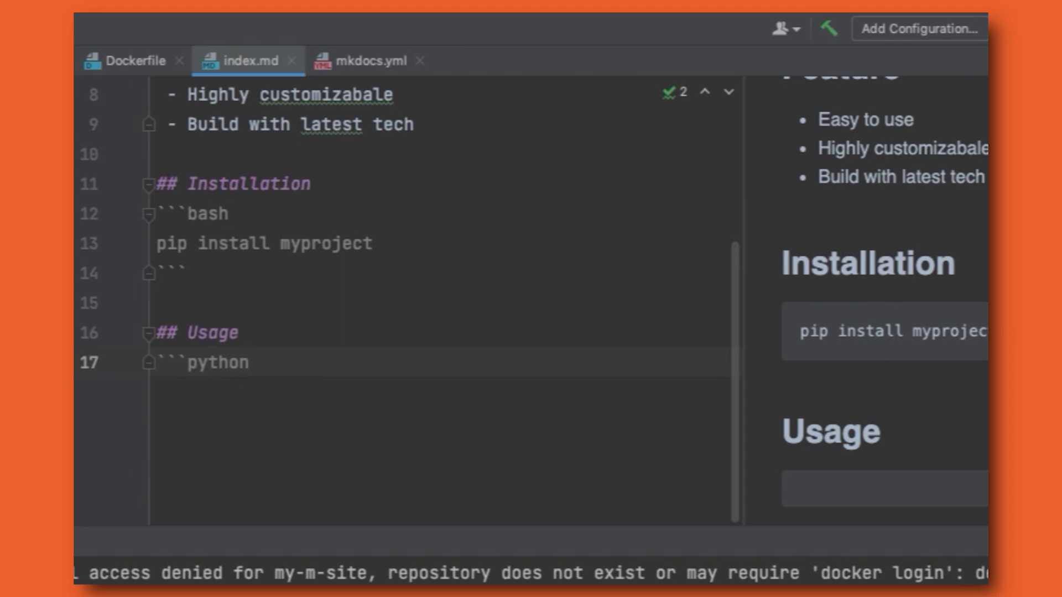
left_click(278, 363)
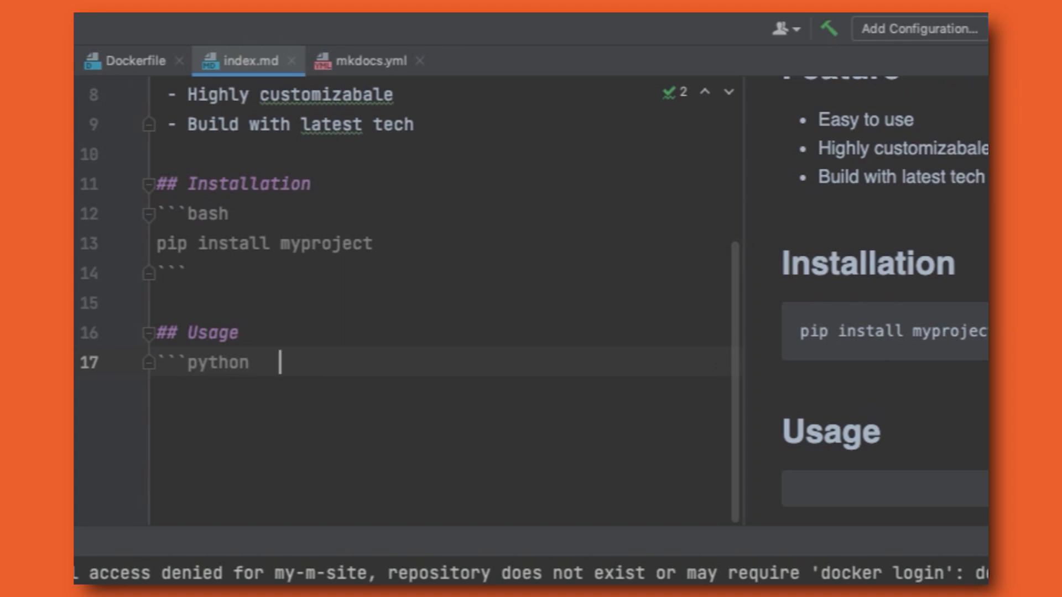
type("import myproject")
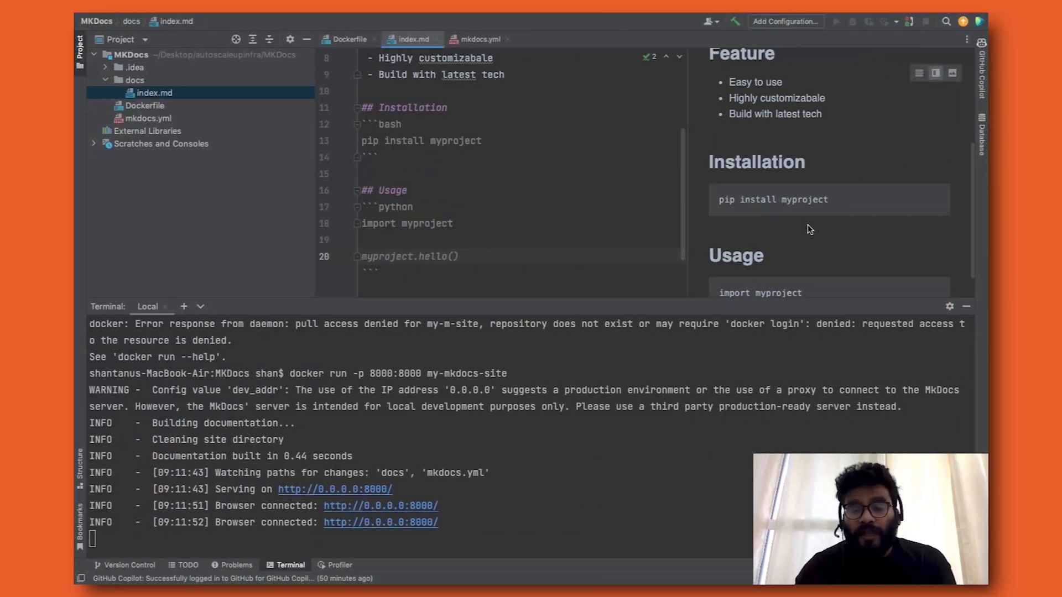
- Stop the MkDocs server and rebuild my-mkdocs-site with docker build --no-cache
key("ctrl+c")
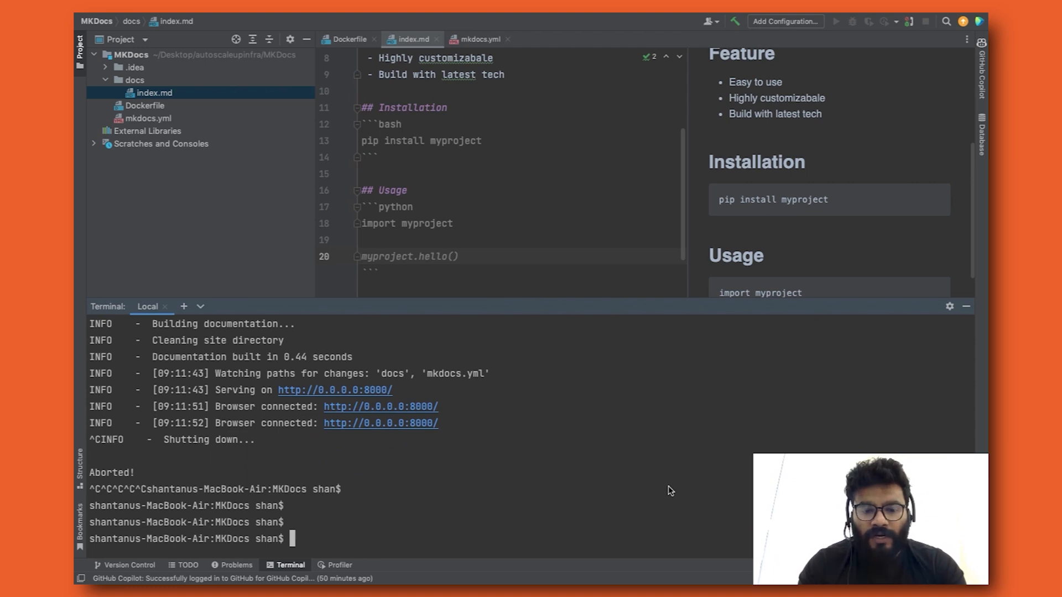
key("ctrl+r")
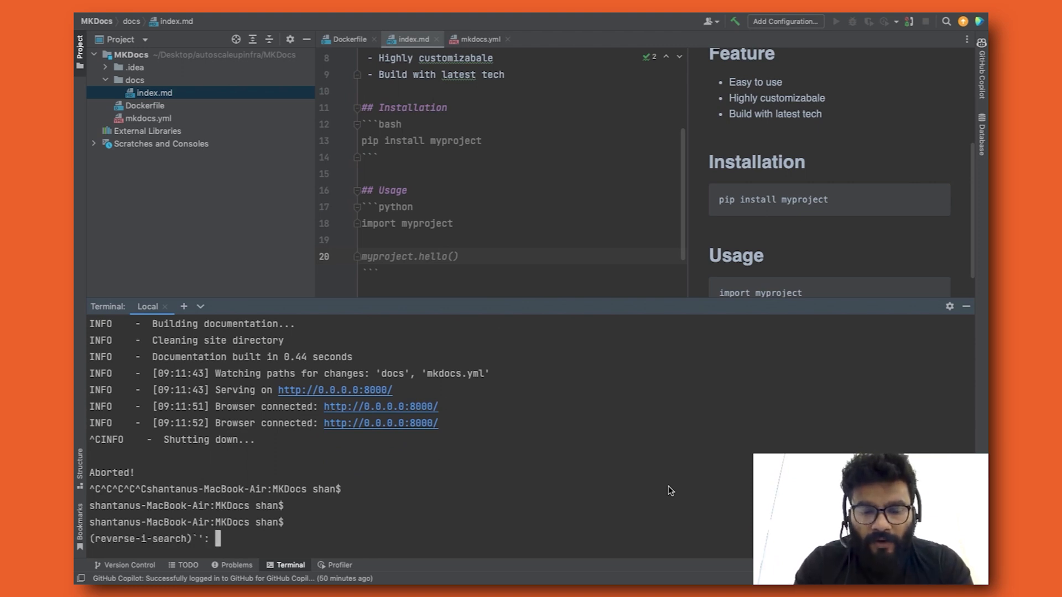
type("docker build --no-cache -t my-mkdocs-site .")
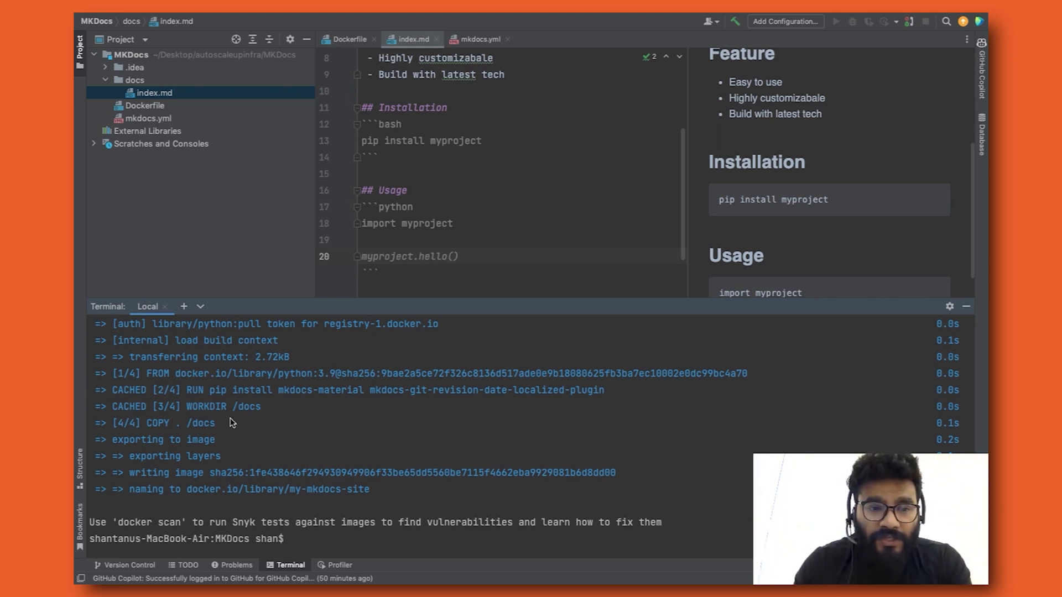
mouse_move(363, 318)
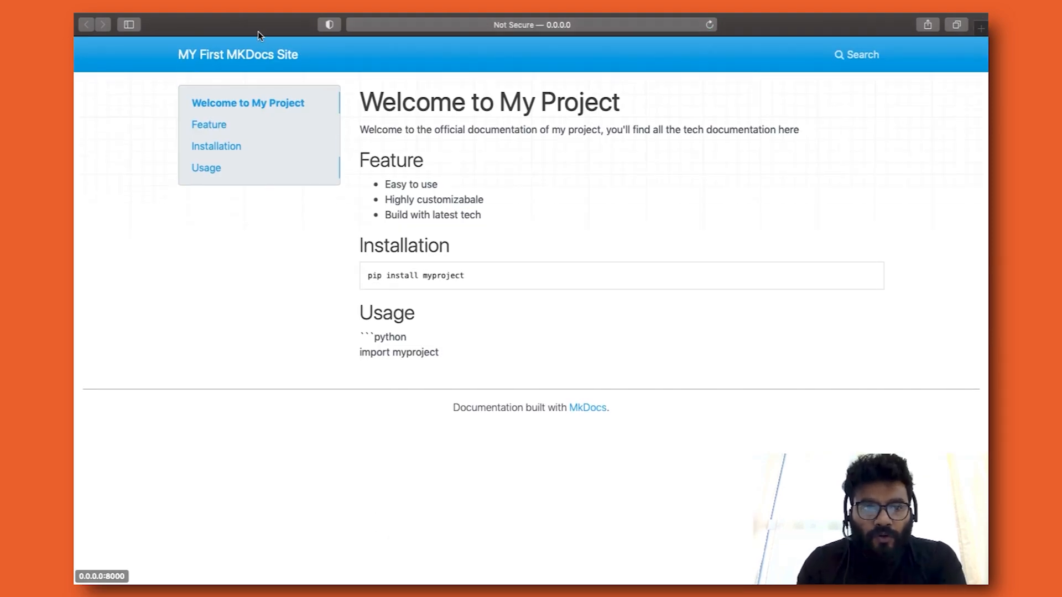
- Reload the site in Safari to show the new Installation and Usage sections
double_click(404, 245)
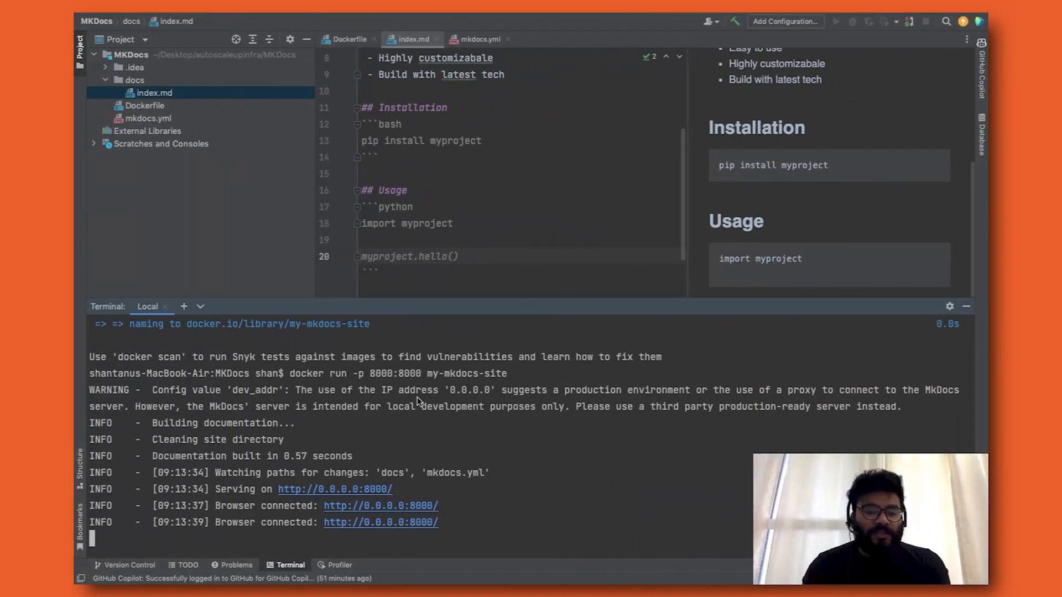
mouse_move(305, 363)
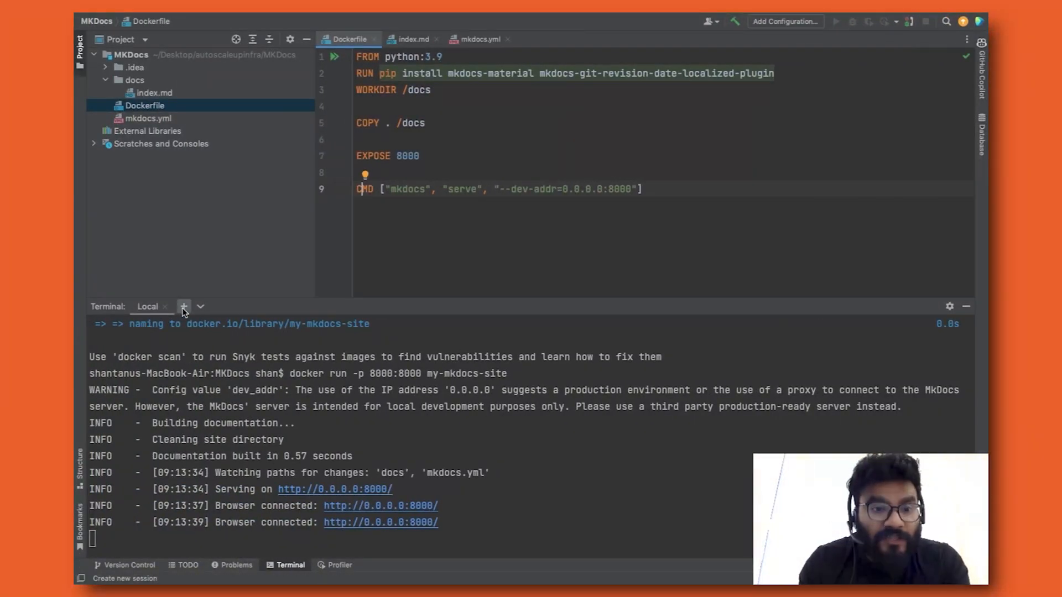
- Start a new terminal session and enter an unfinished docker exec -it command
left_click(184, 307)
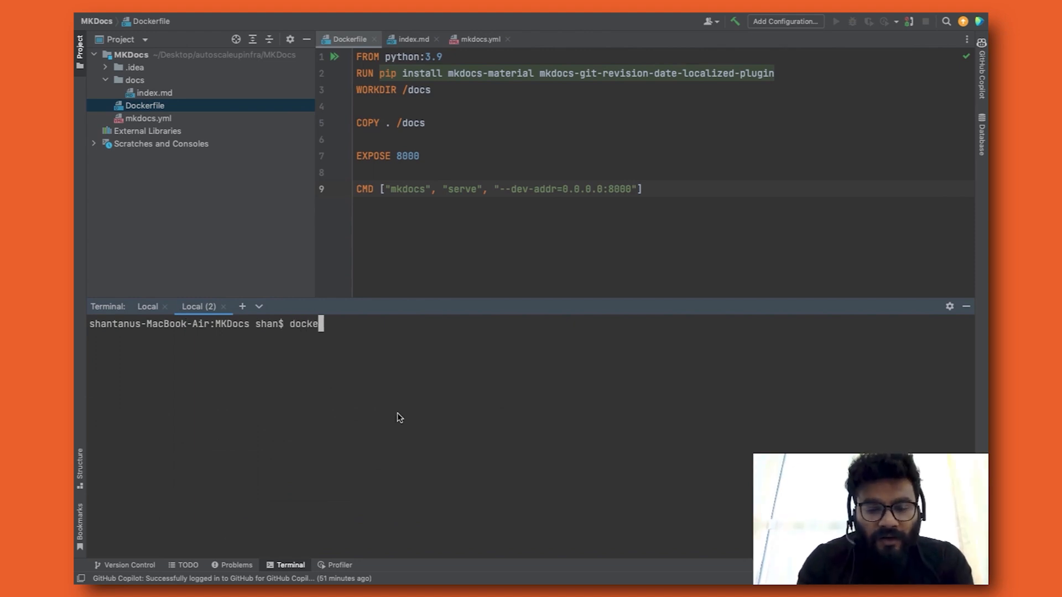
type("r")
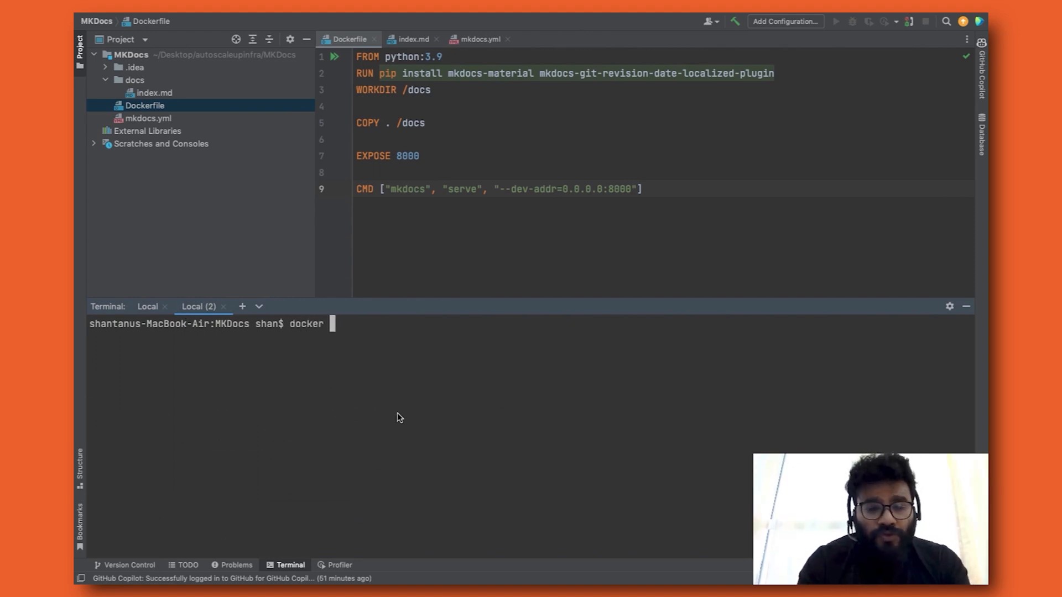
type("exec")
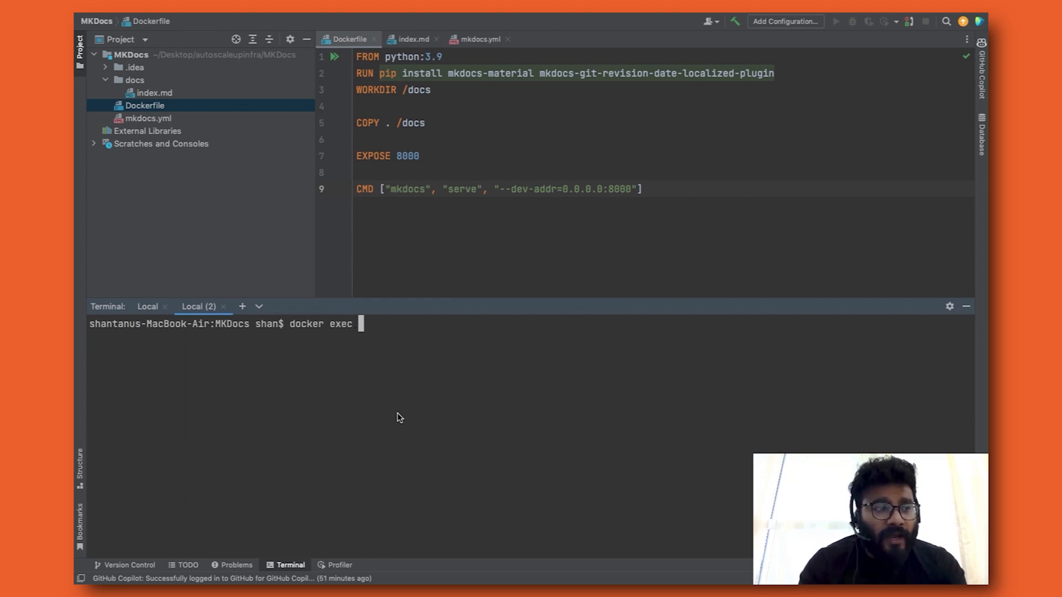
type("-it")
type("docker ps")
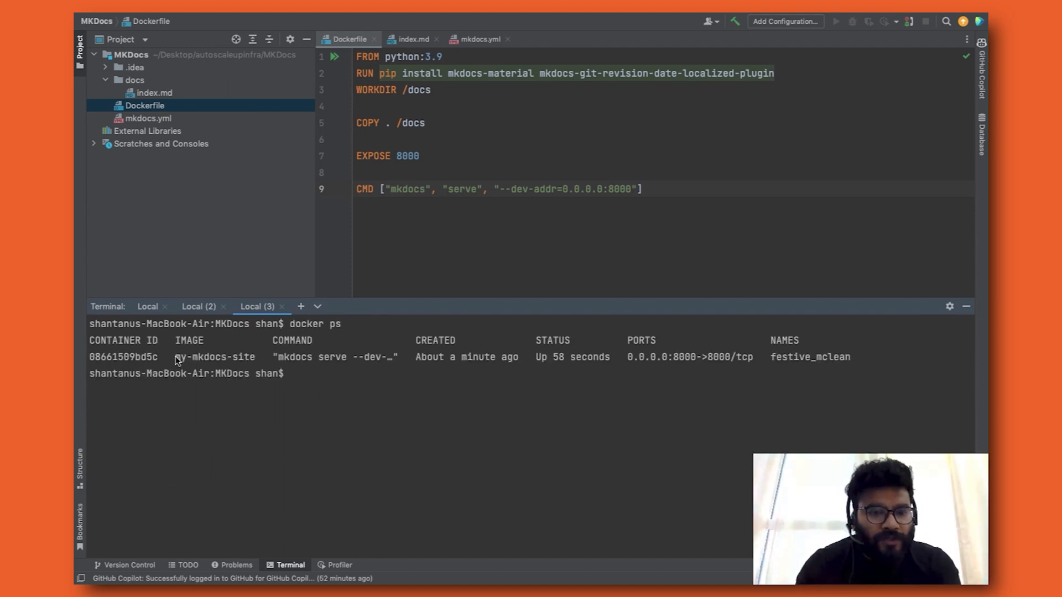
- Run docker exec -it my-mkdocs-site /bin/bash, which fails with No such container
double_click(214, 357)
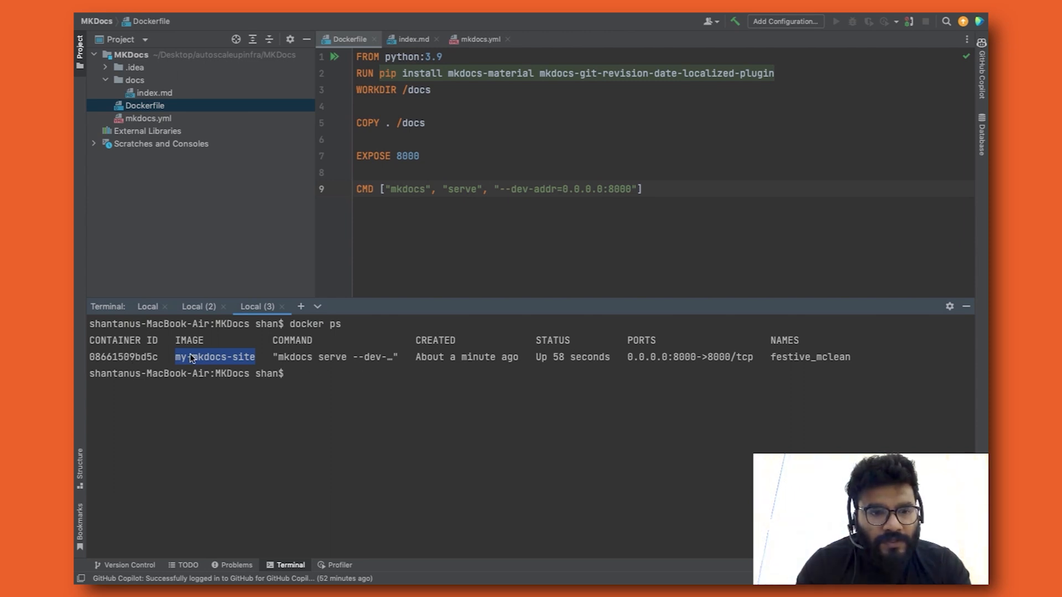
mouse_move(206, 361)
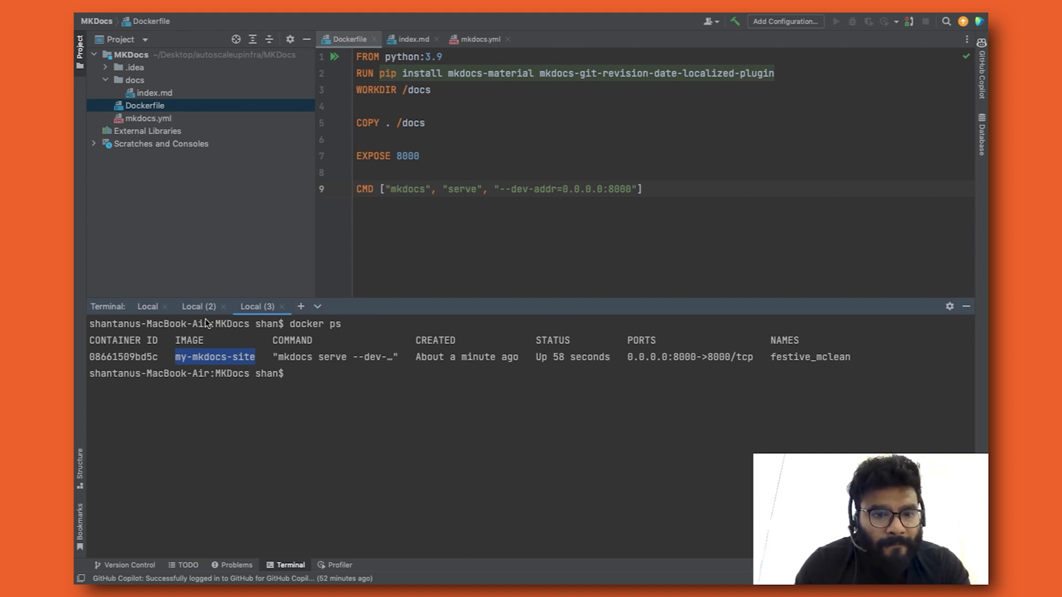
left_click(198, 306)
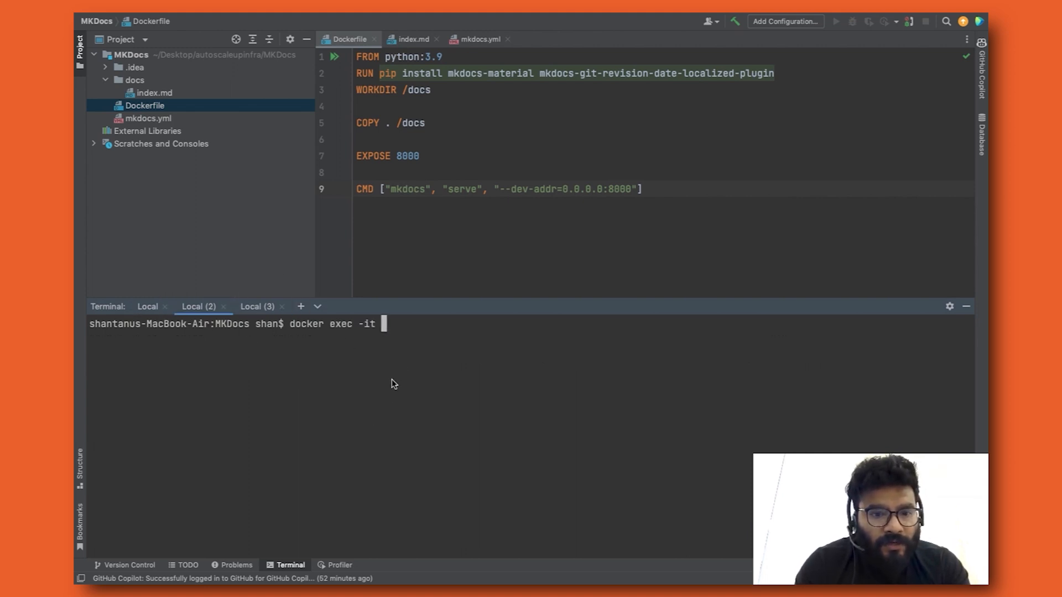
mouse_move(400, 358)
type(" my-mkdocs-site")
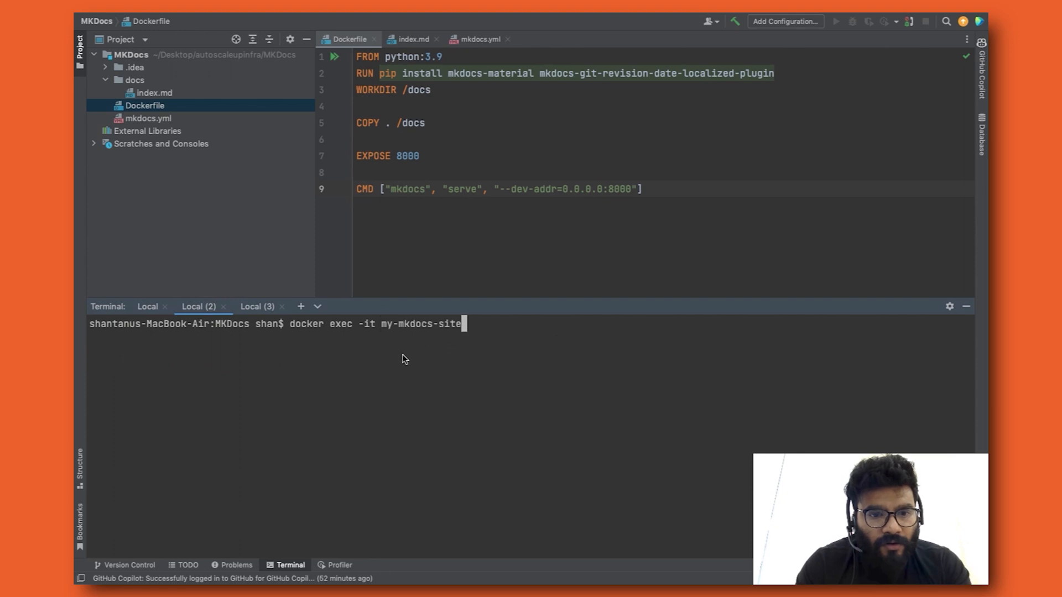
type("/")
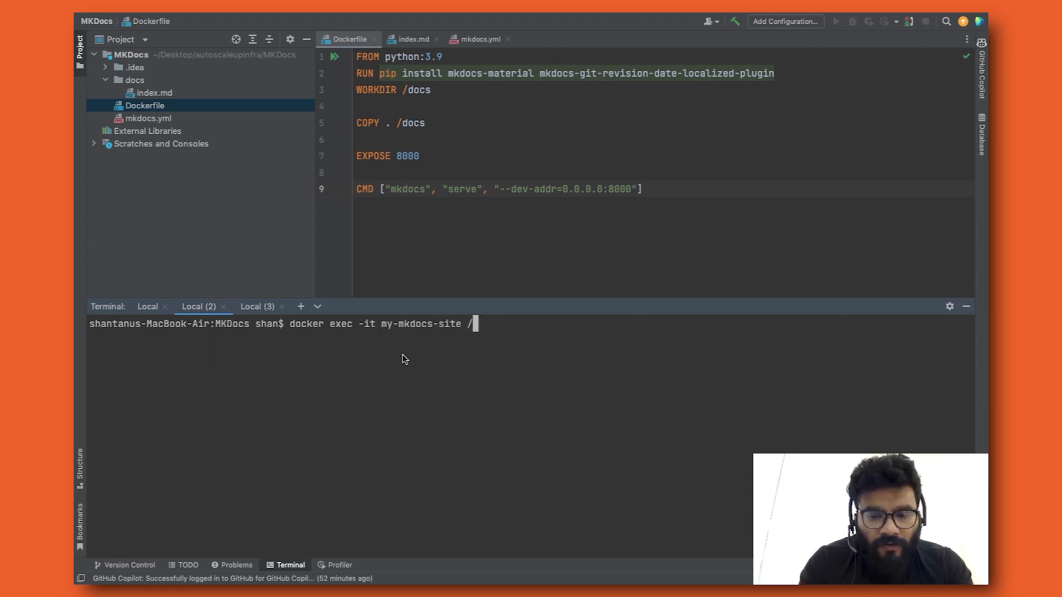
type("bin/bash")
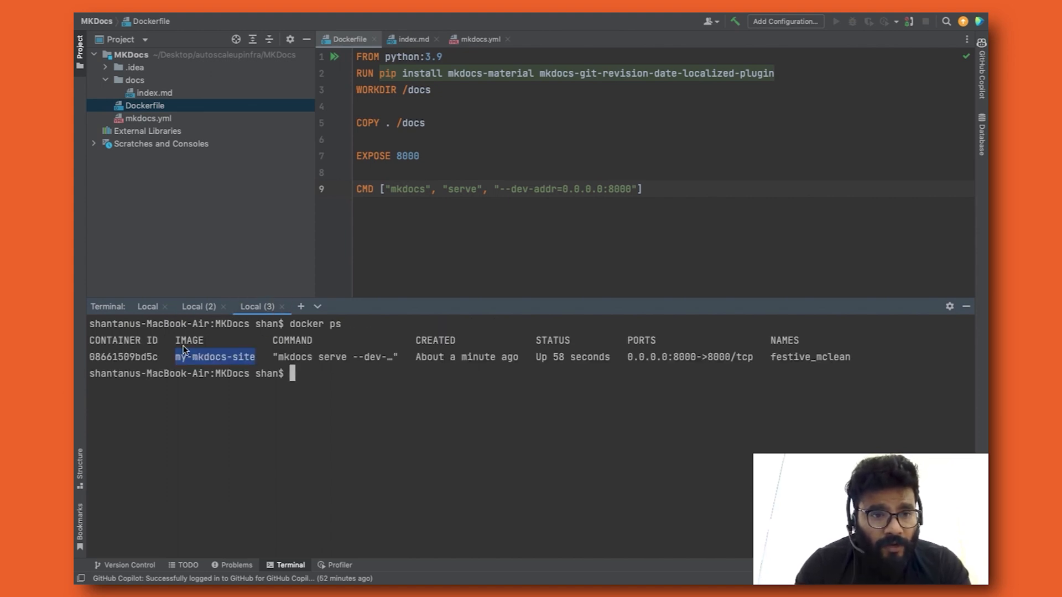
- Retry docker exec with container ID 08661509bd5c to get a bash shell inside the container
left_click(199, 307)
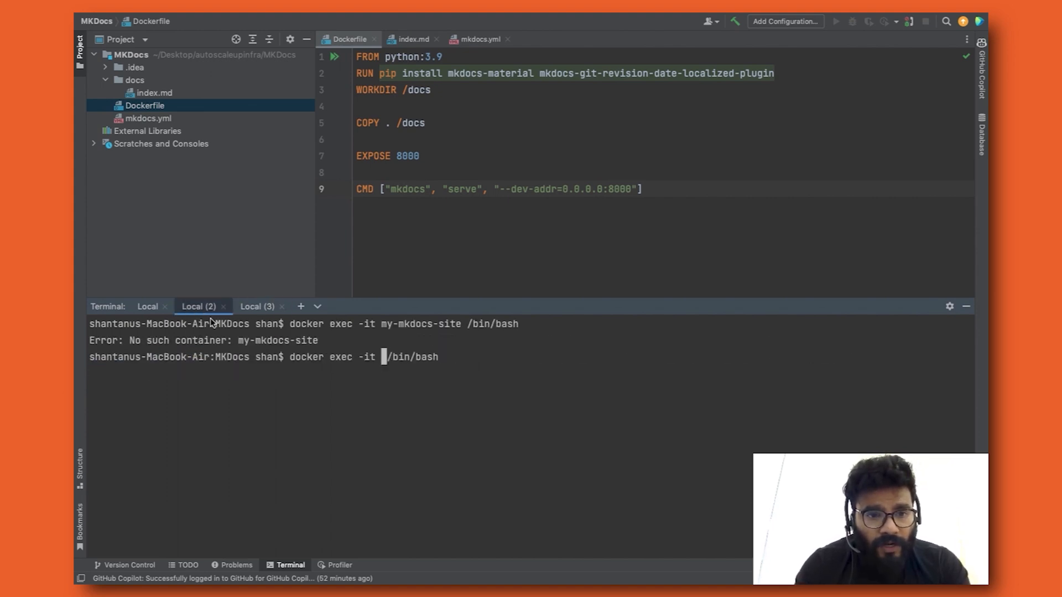
type("08661509bd5c")
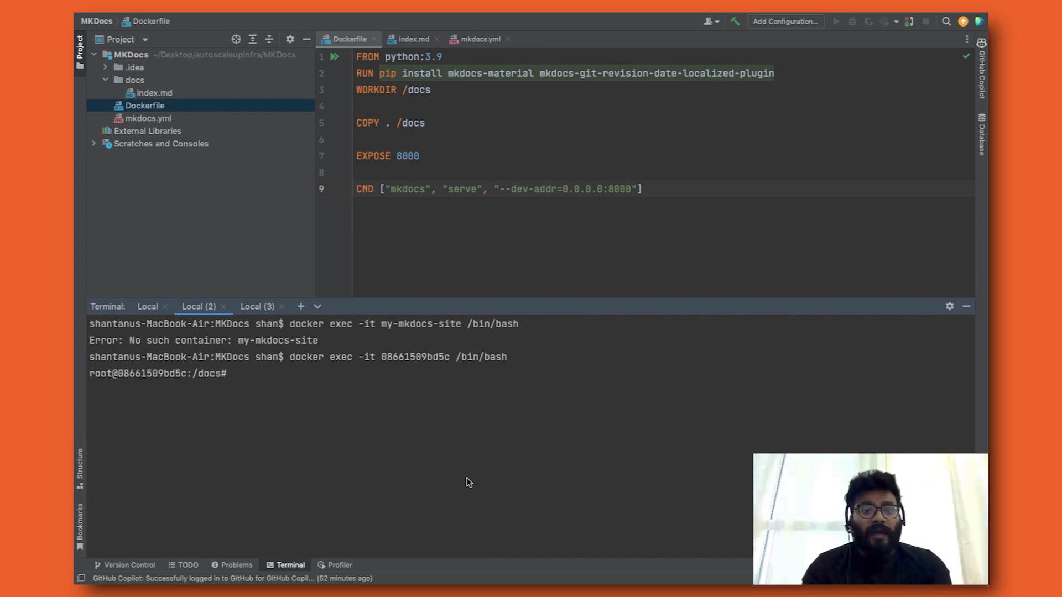
- List the container's files (Dockerfile, docs, mkdocs.yml) and enter docs, which holds only index.md
type("ls")
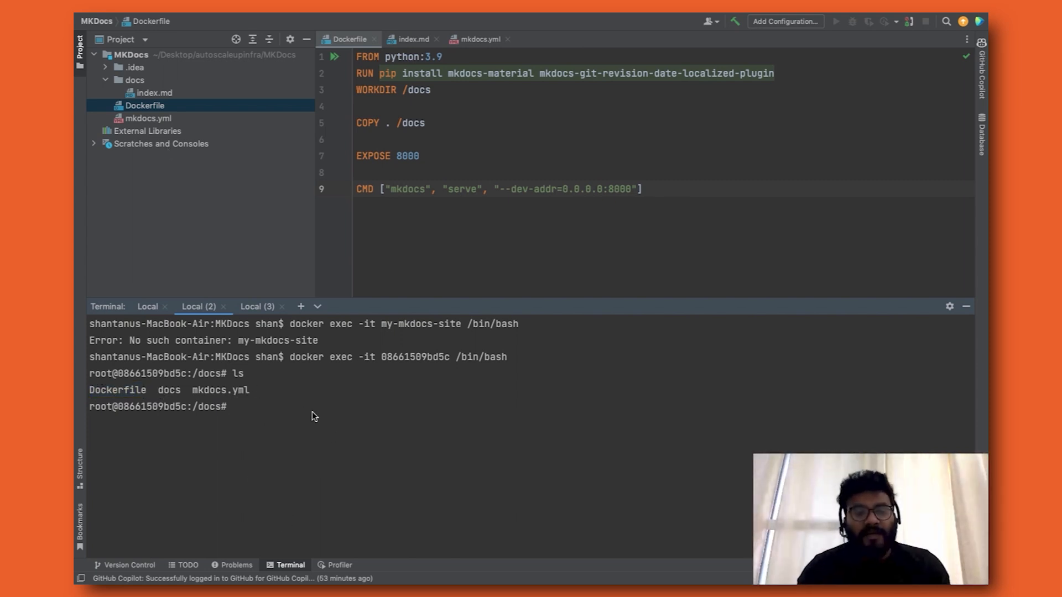
type("cd docs/")
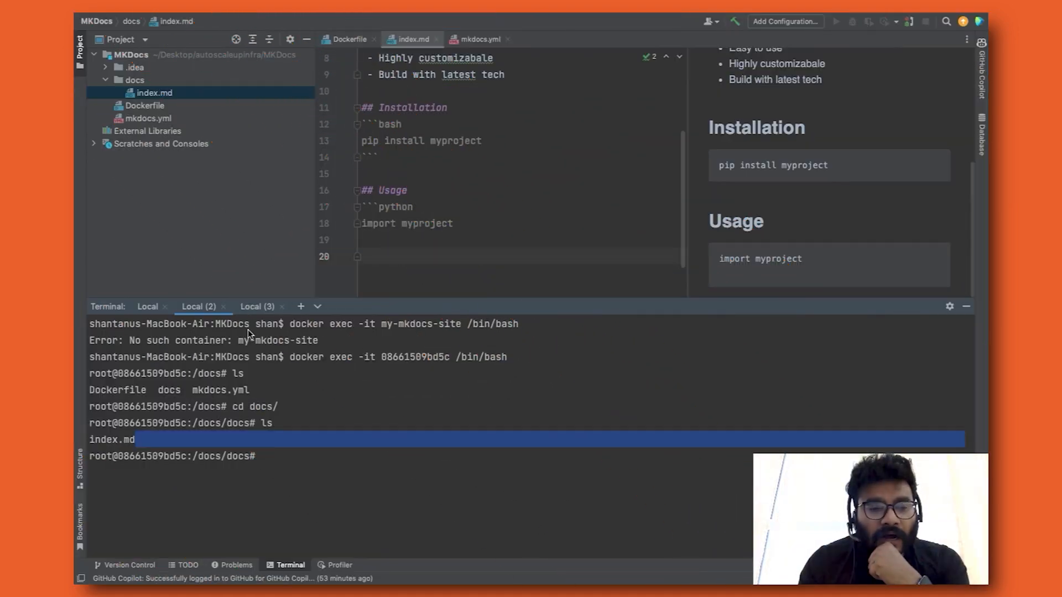
left_click(147, 306)
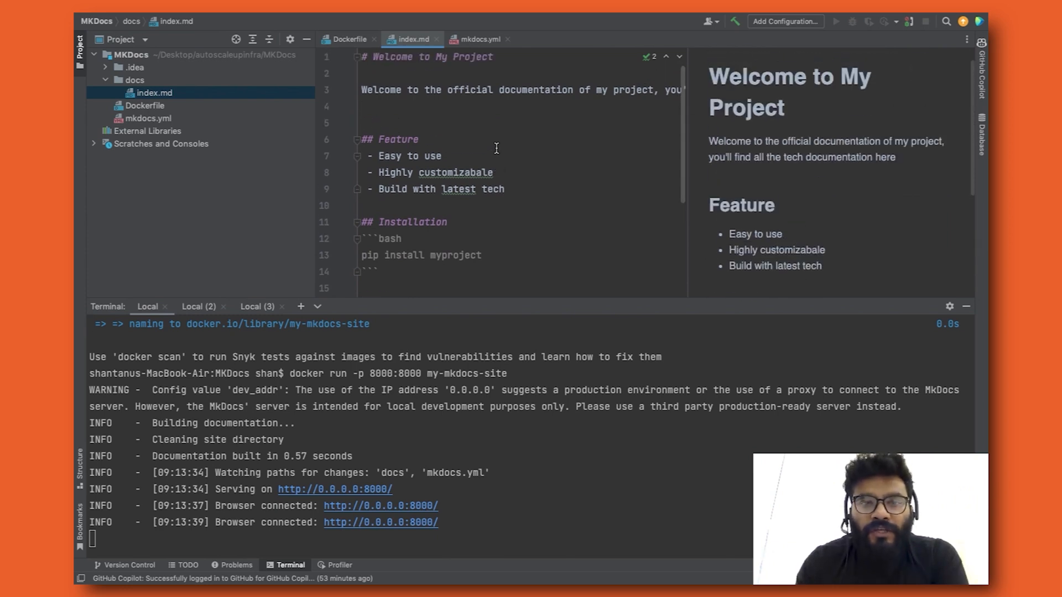
- Review the container-list and container-shell terminals, then return to the MkDocs server terminal to stop it
scroll("down", 3)
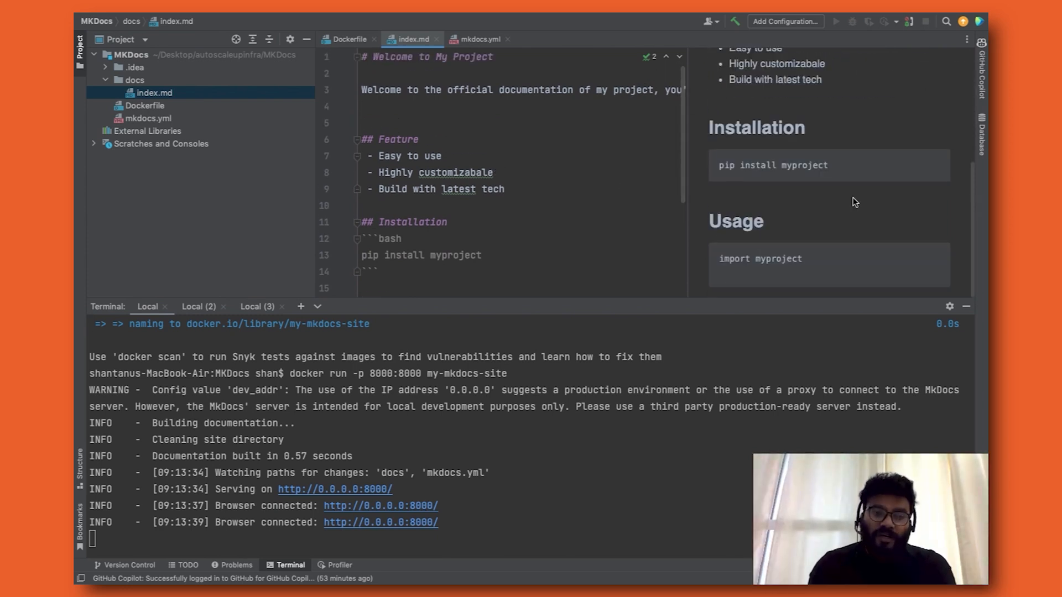
mouse_move(655, 441)
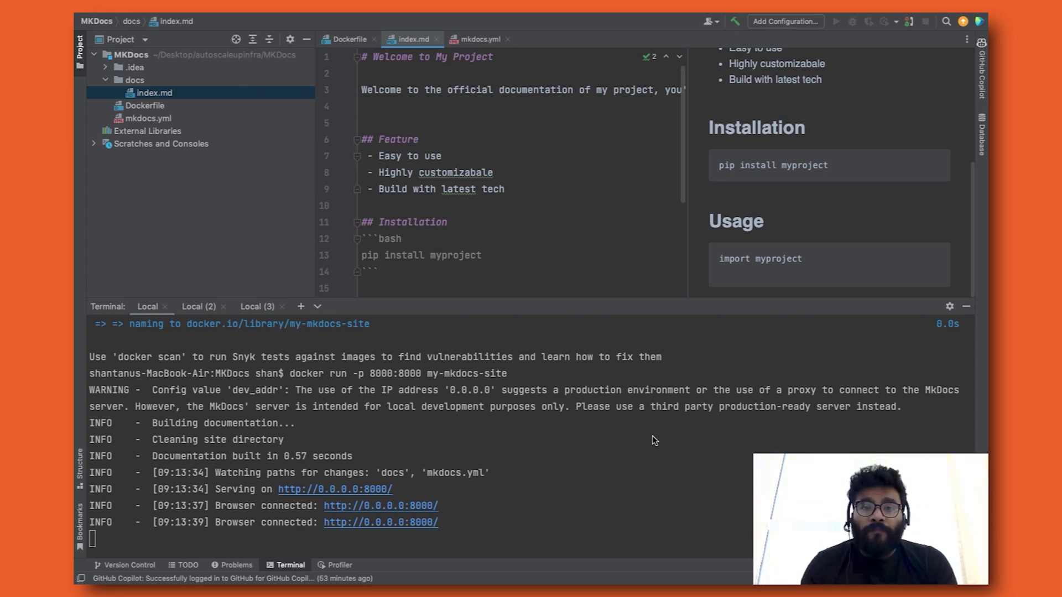
left_click(257, 307)
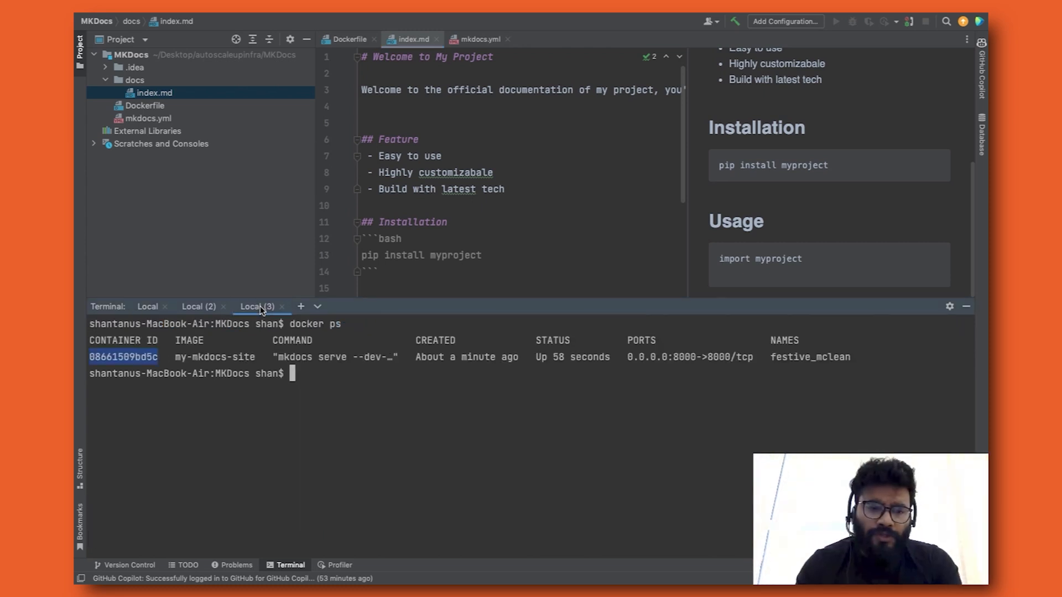
key("ctrl+r")
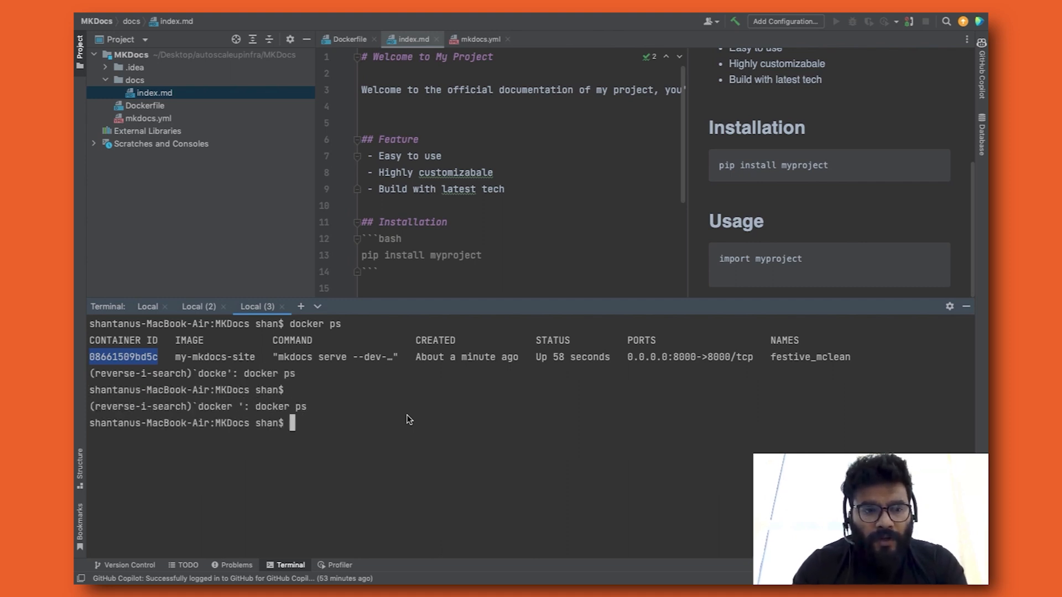
left_click(198, 306)
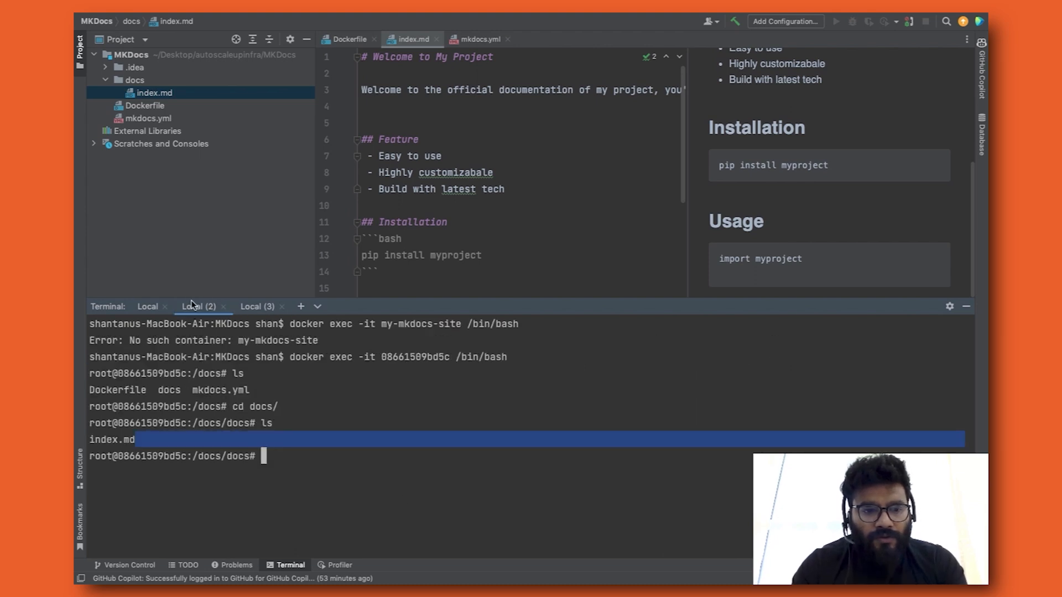
left_click(147, 306)
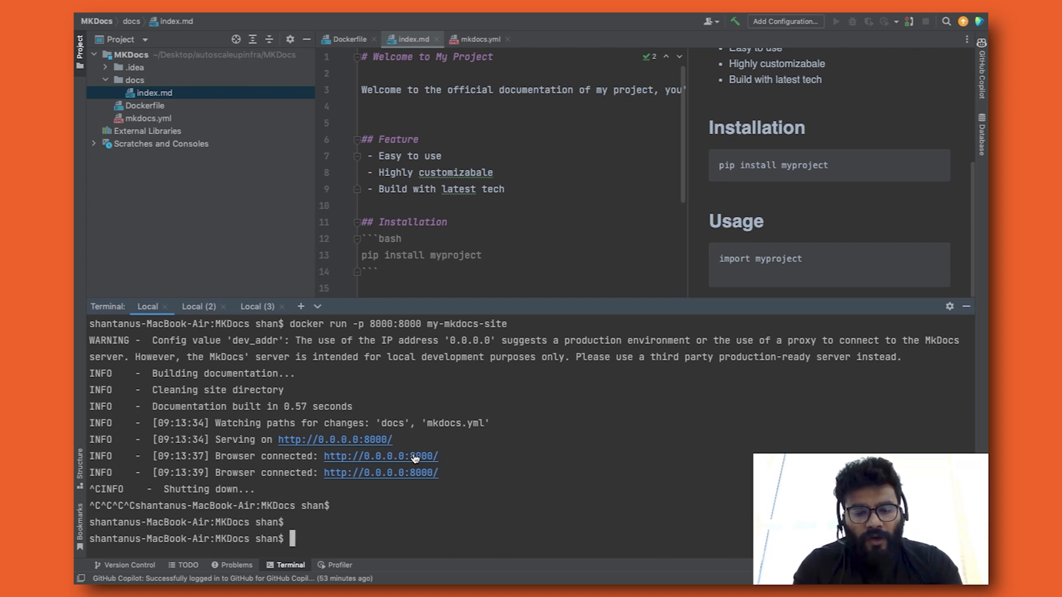
- Force-remove all images with docker rmi -f $(docker images -q) and confirm docker images lists nothing
key("ctrl+r")
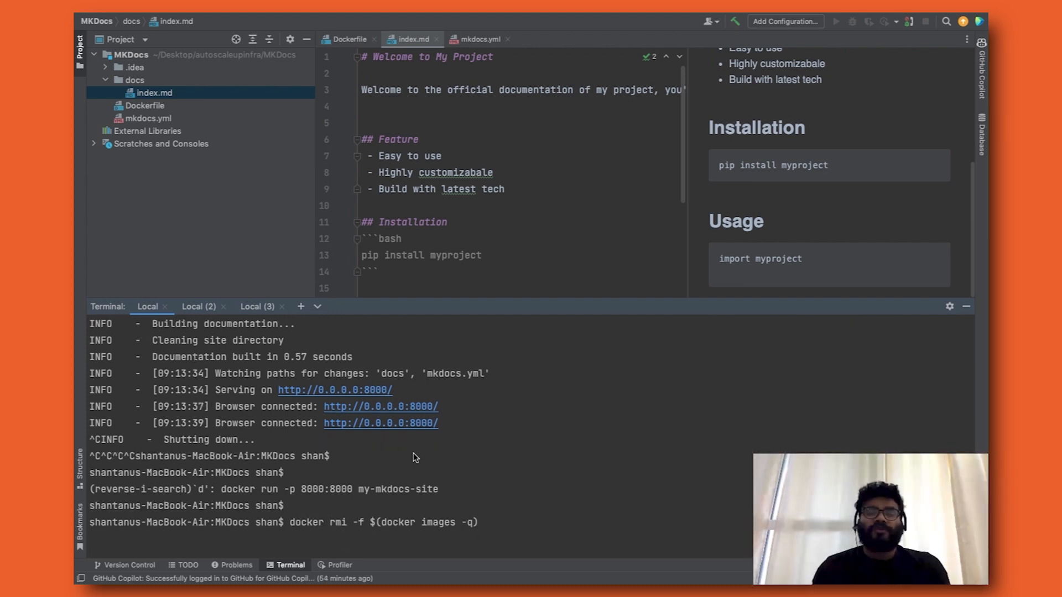
key("Return")
type("docker images")
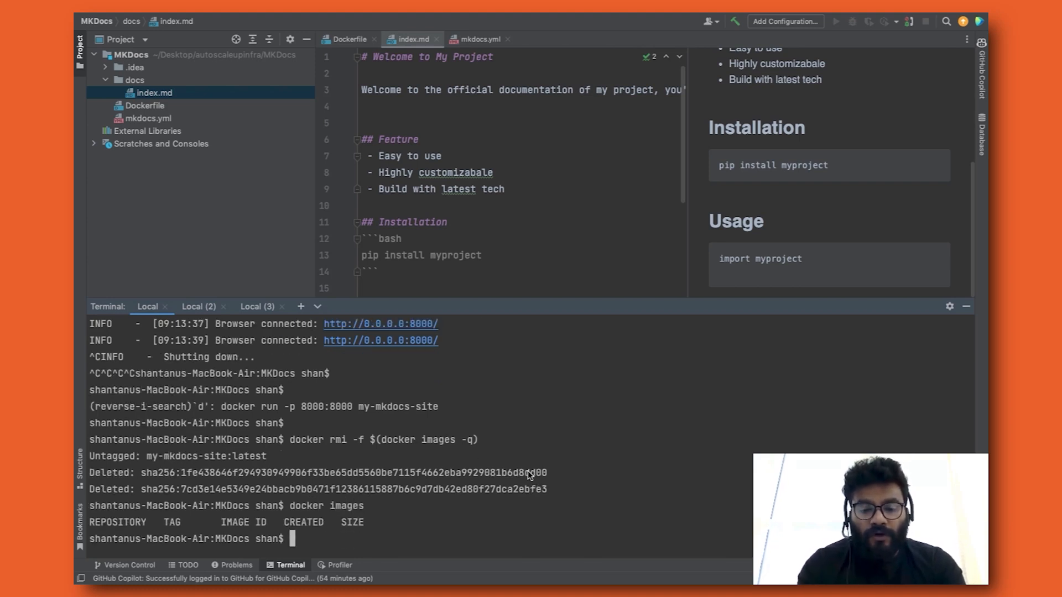
type("dco")
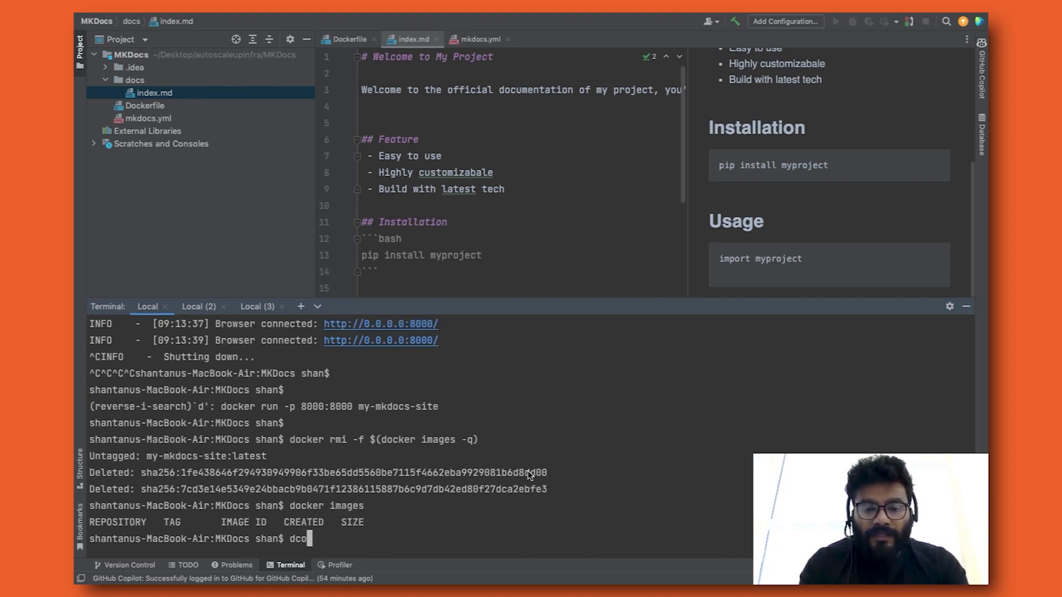